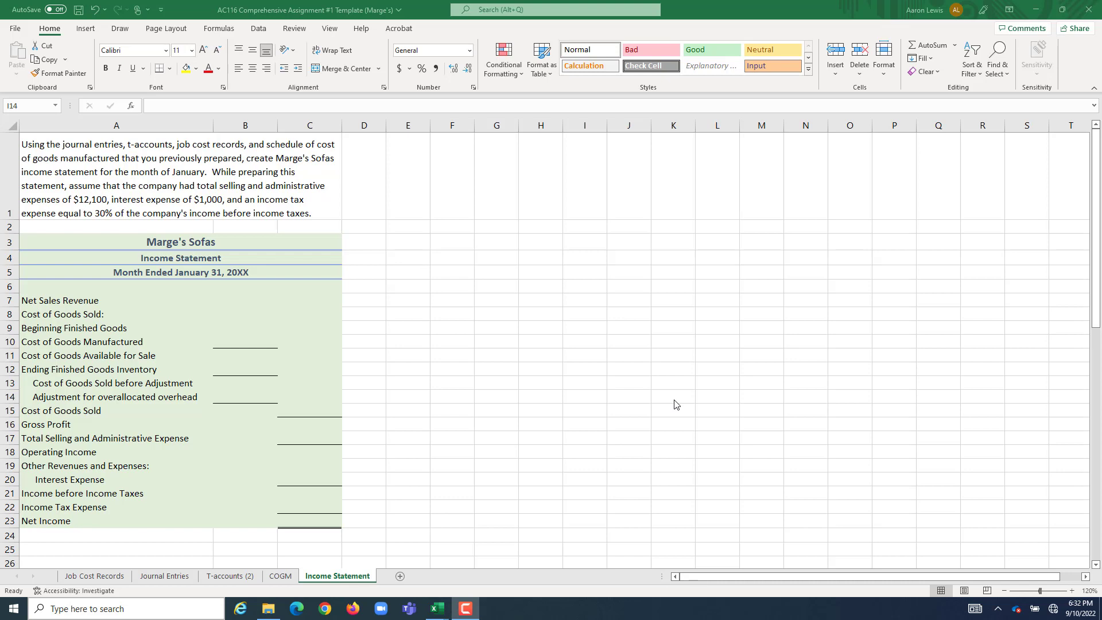
mouse_move(90, 236)
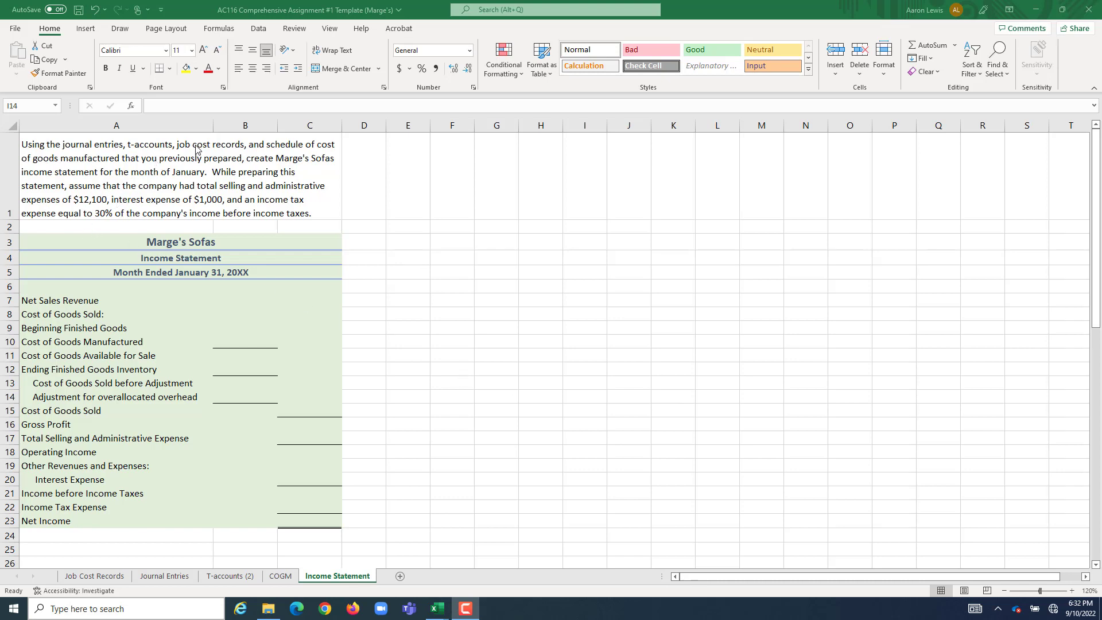
mouse_move(409, 332)
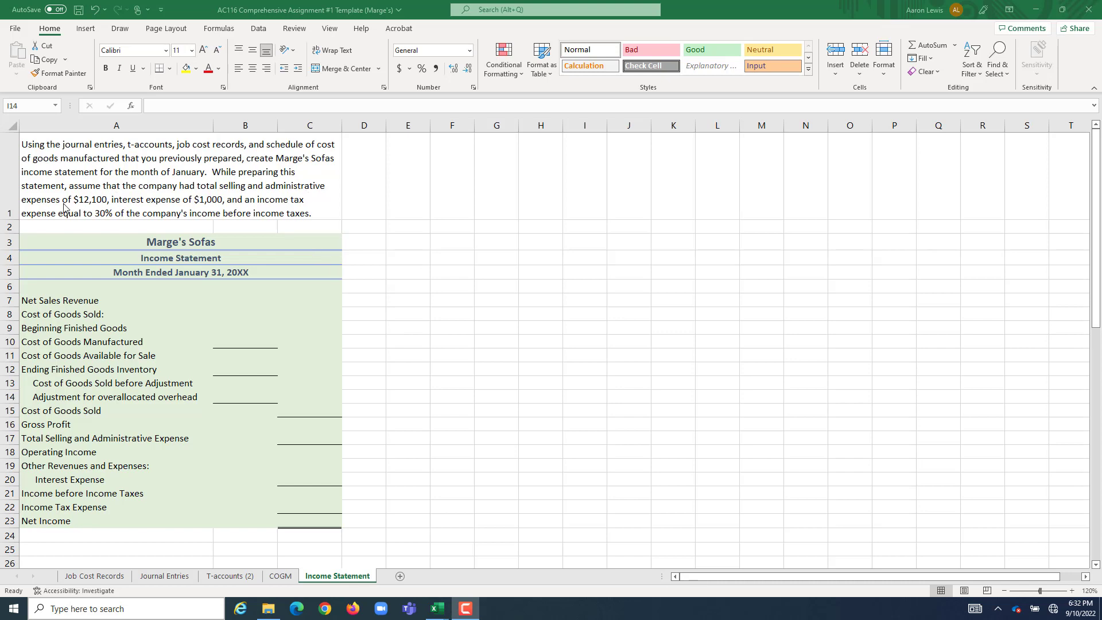
mouse_move(87, 210)
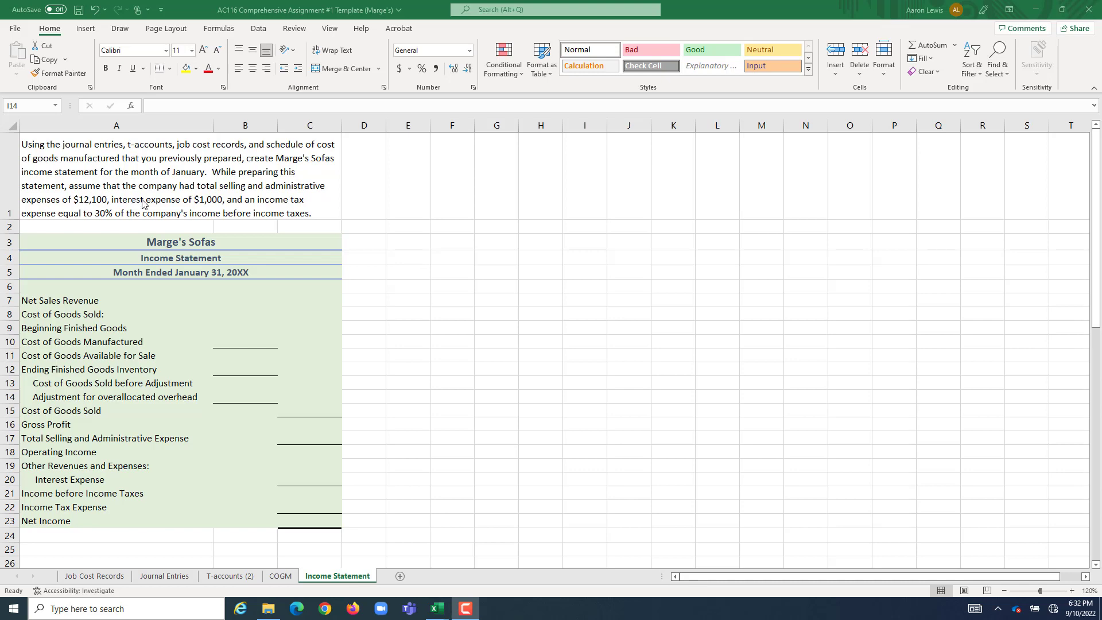
mouse_move(145, 208)
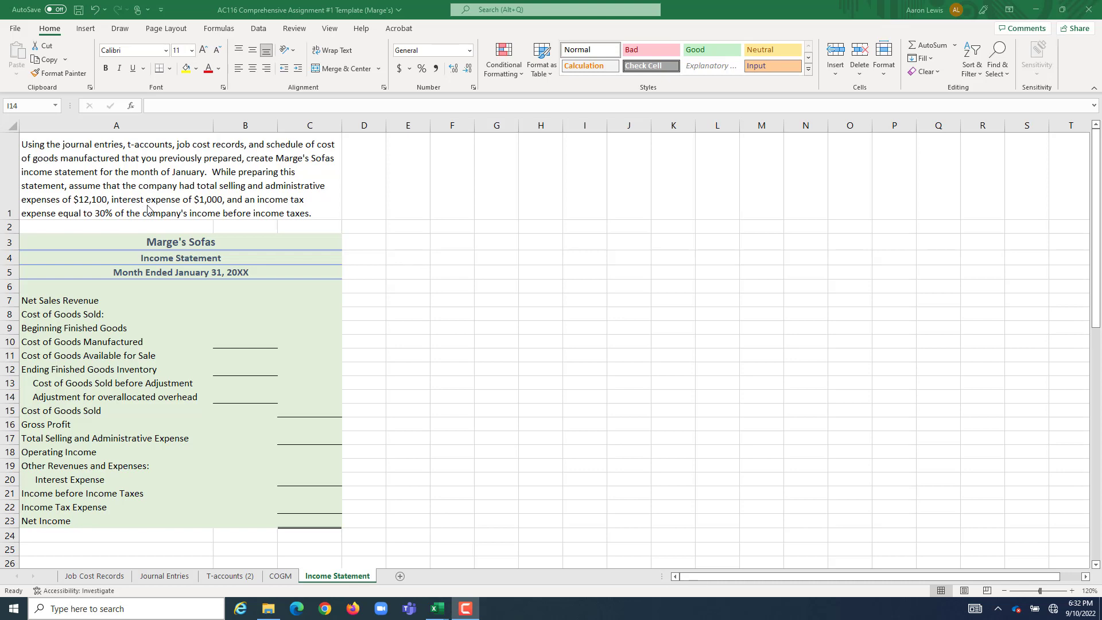
mouse_move(290, 204)
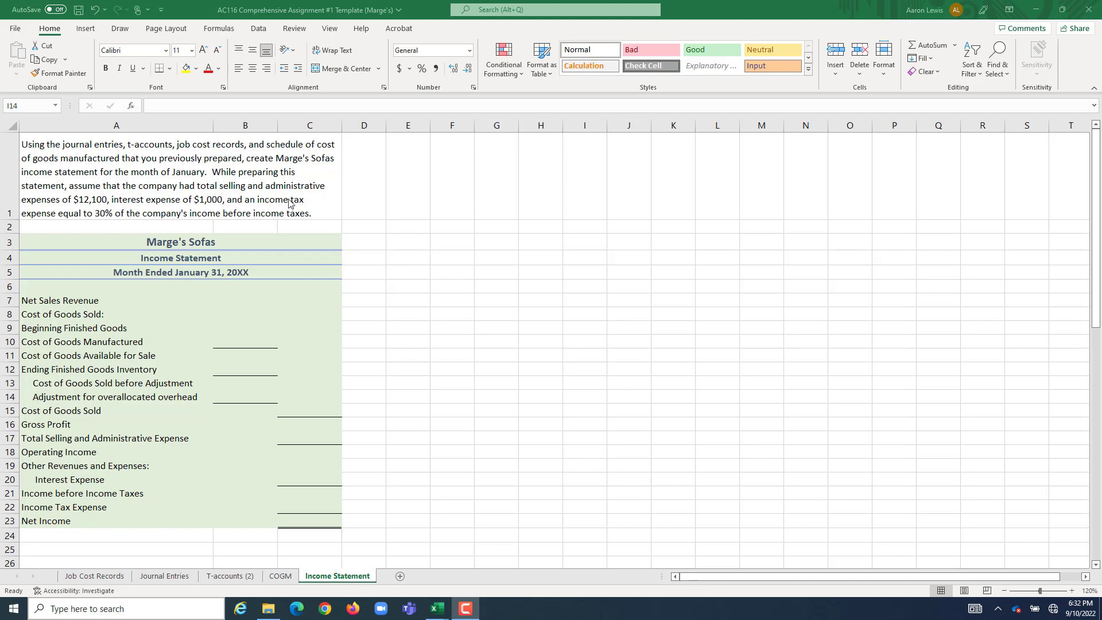
mouse_move(116, 215)
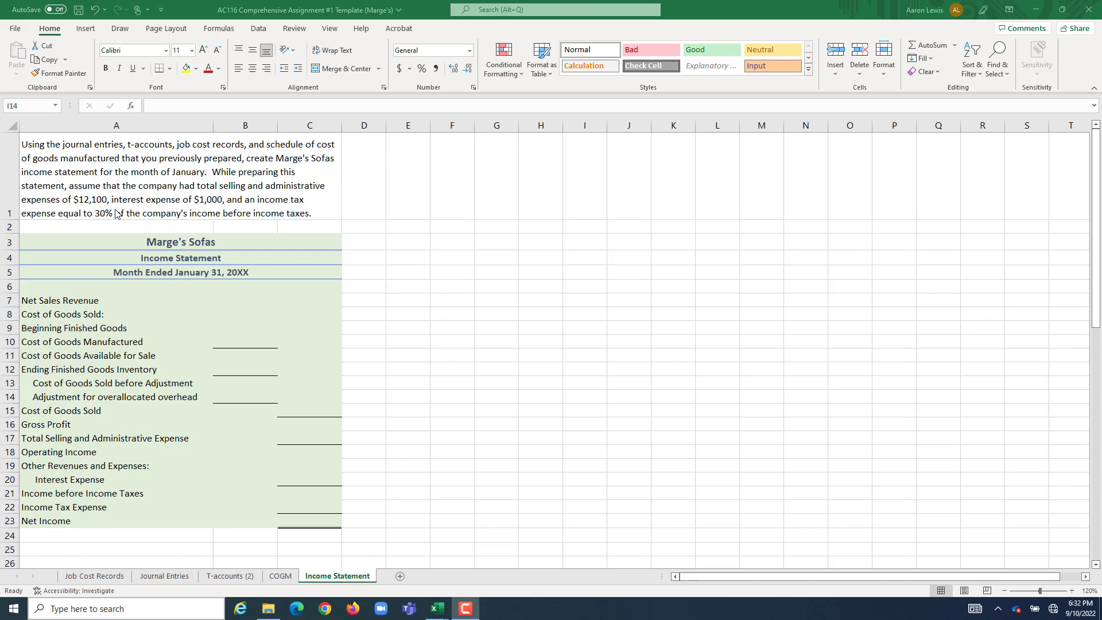
mouse_move(138, 220)
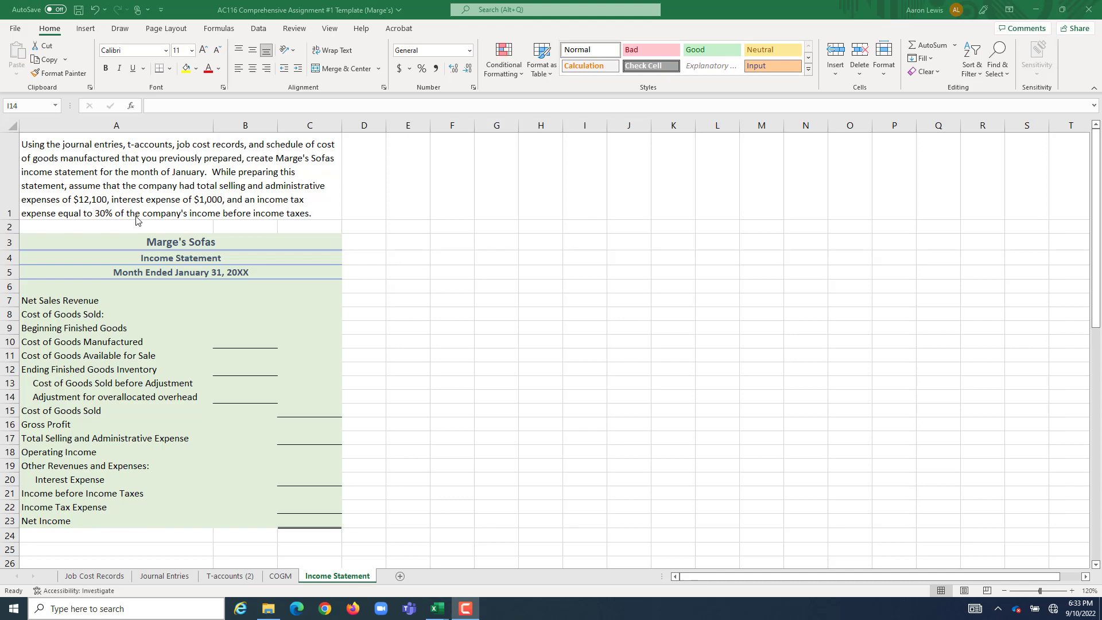
mouse_move(273, 342)
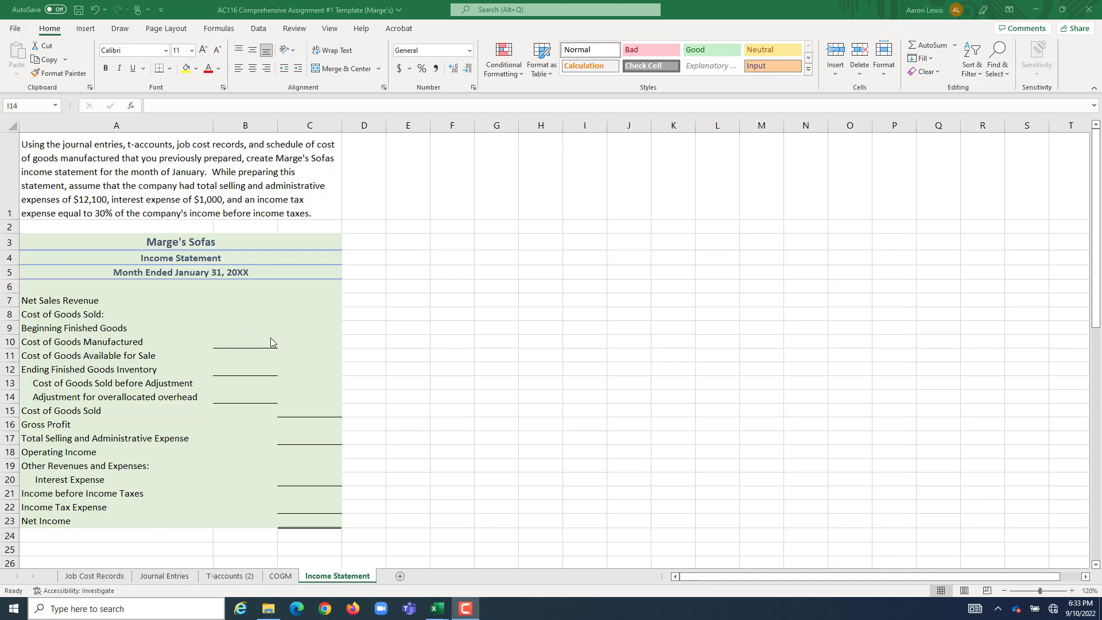
mouse_move(308, 304)
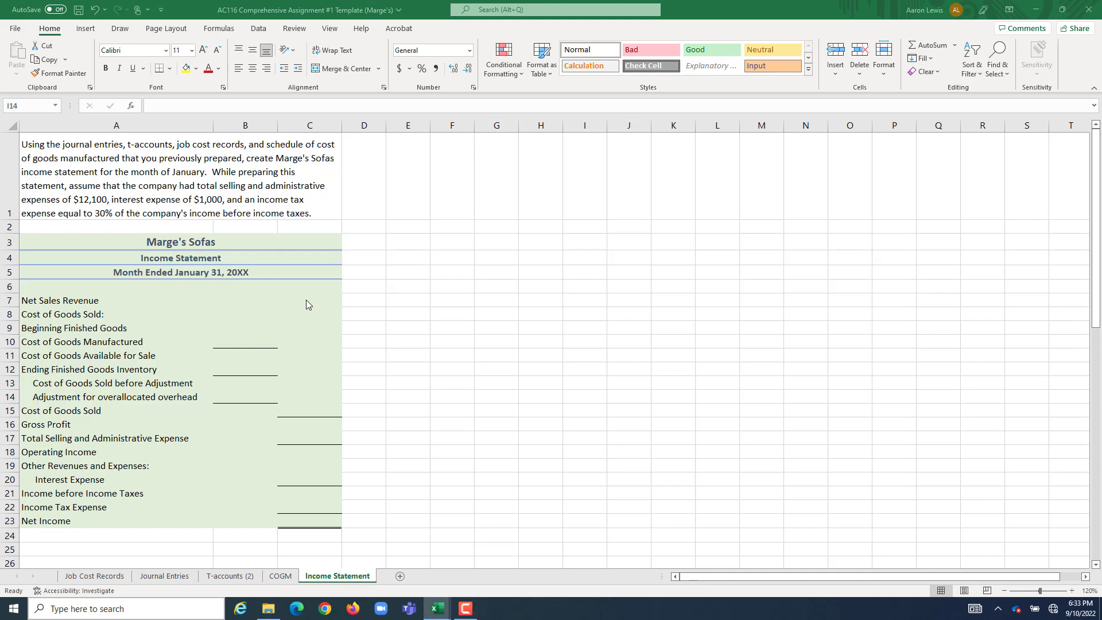
- Link Net Sales Revenue to the 46,000 Sales Revenue ending balance on the T-accounts (2) sheet
click(309, 299)
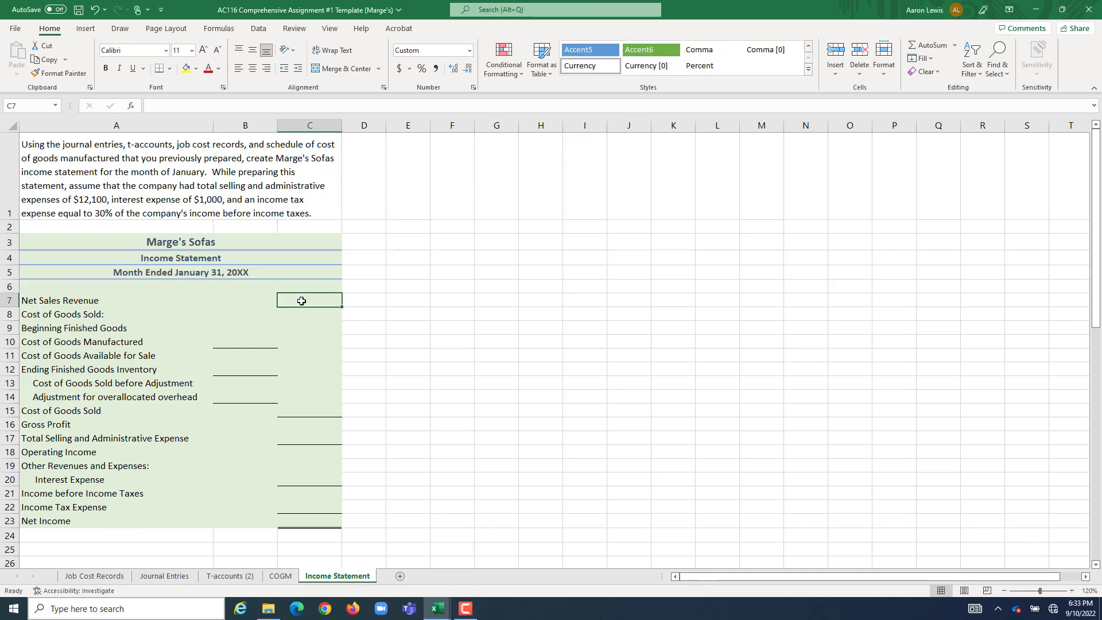
text(=)
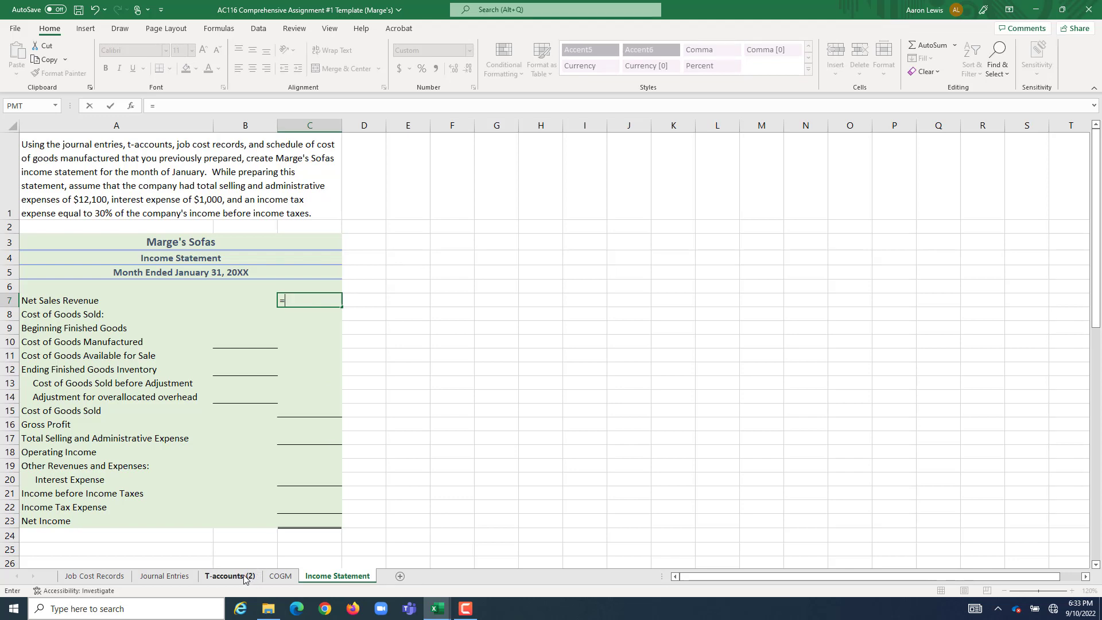
click(230, 576)
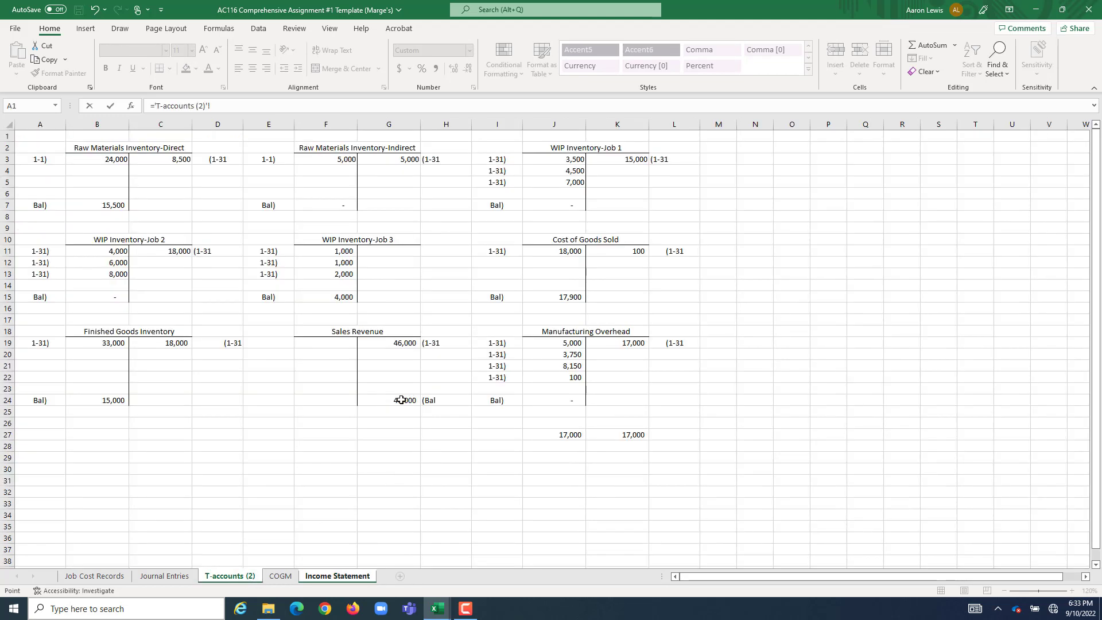
click(388, 400)
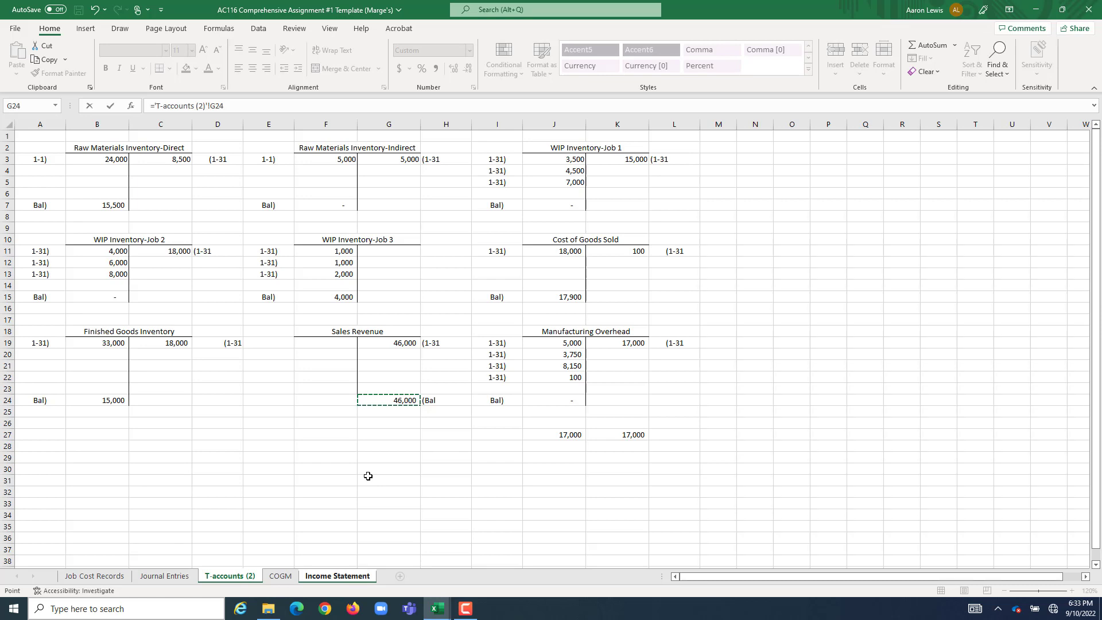
click(337, 575)
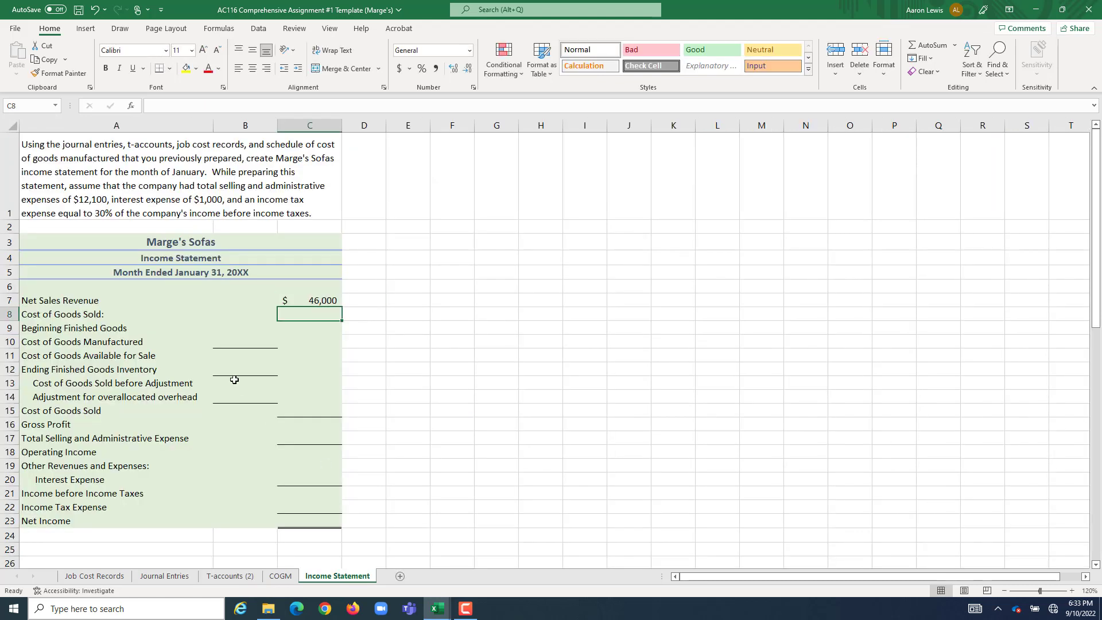
click(246, 328)
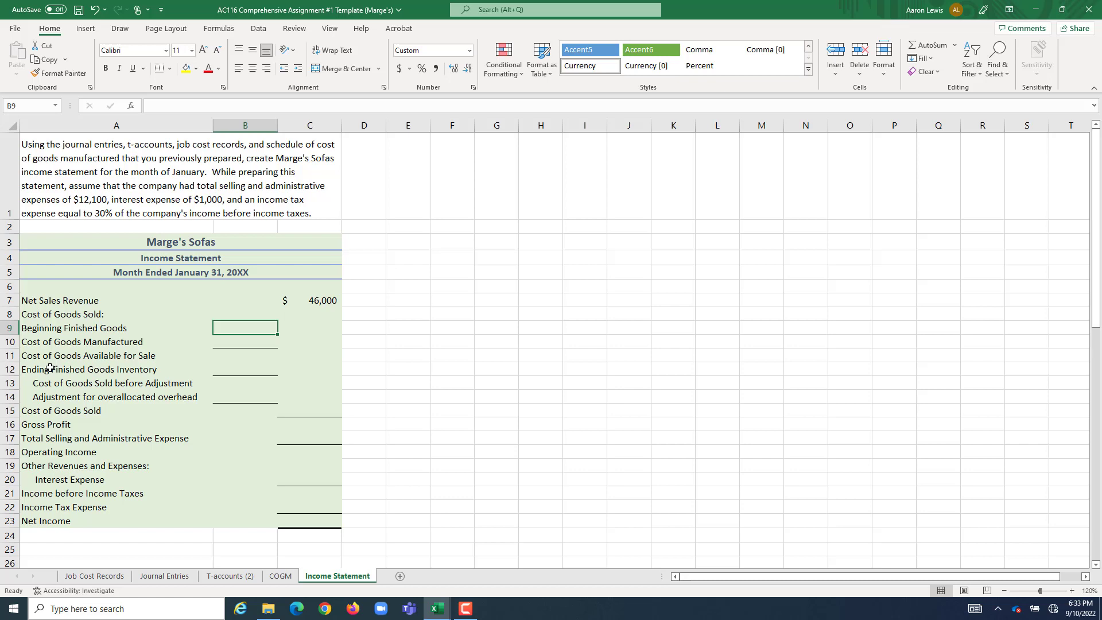
mouse_move(77, 389)
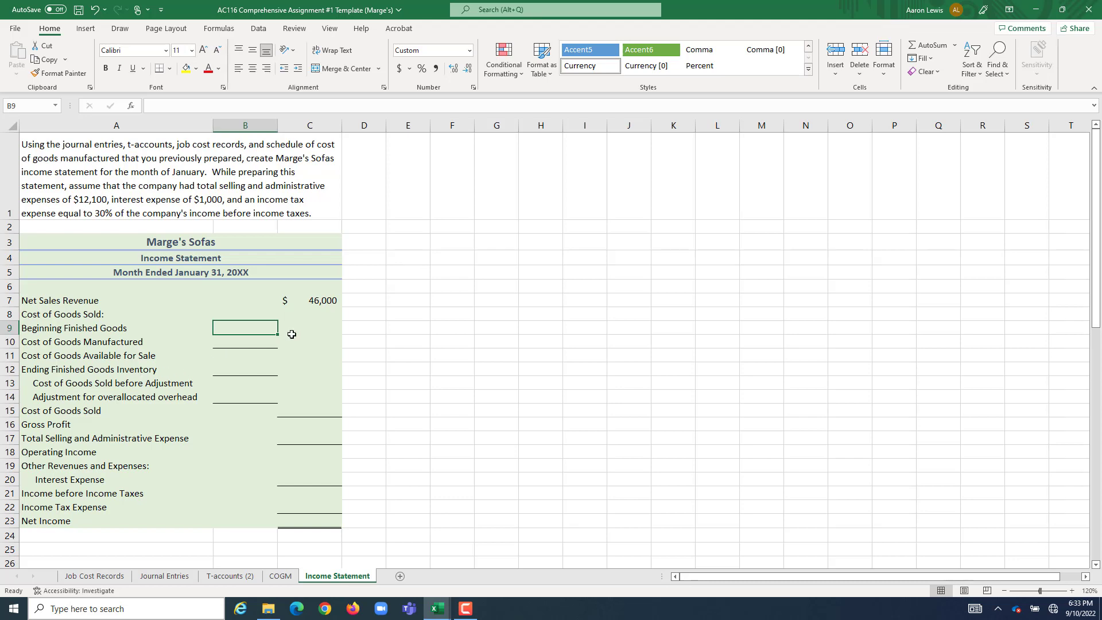
- Enter 0 for Beginning Finished Goods and link Cost of Goods Manufactured to the 33,000 COGM schedule total
text(0)
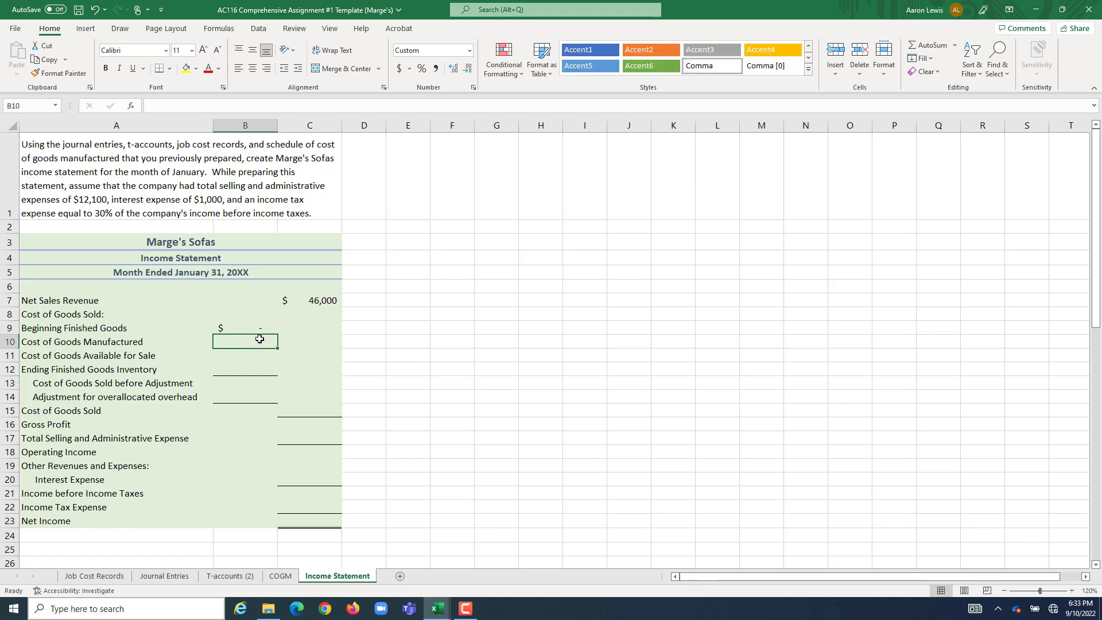
text(=)
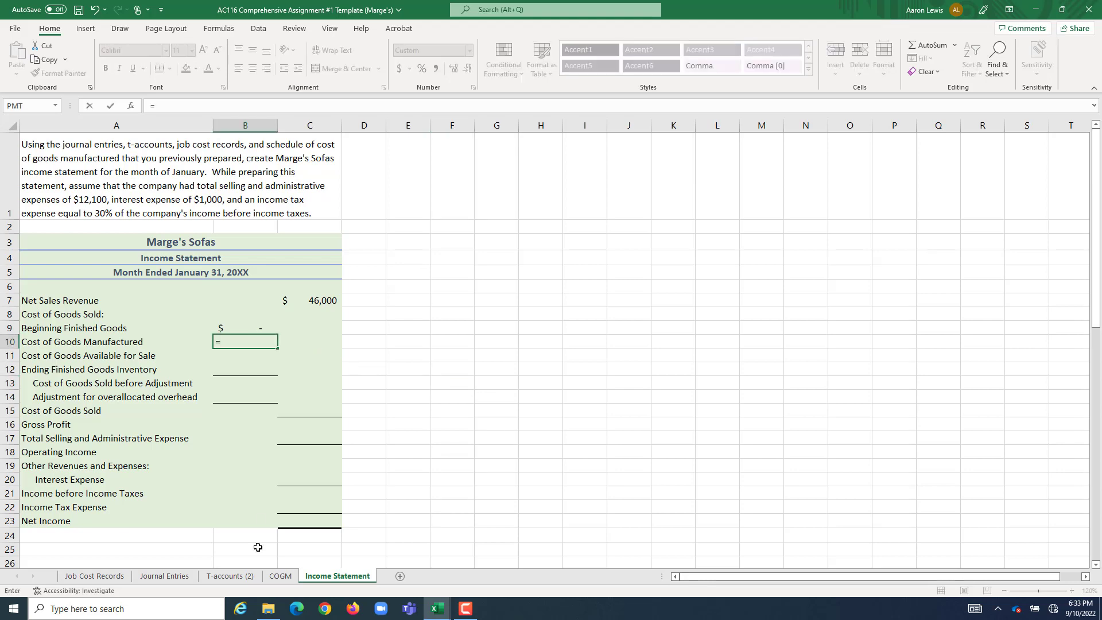
click(280, 575)
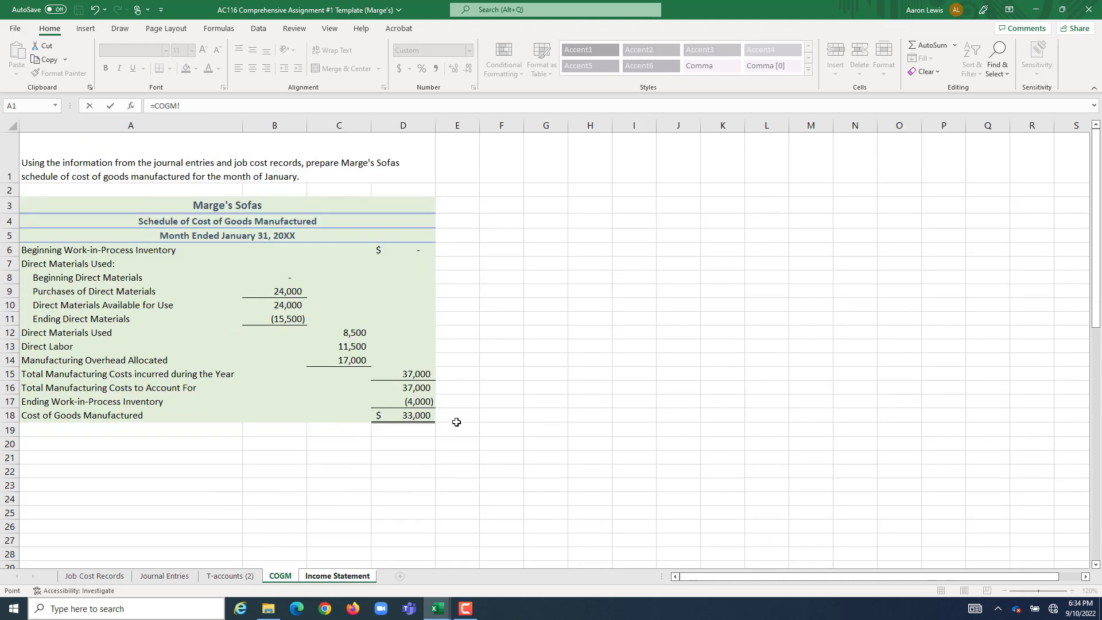
click(403, 414)
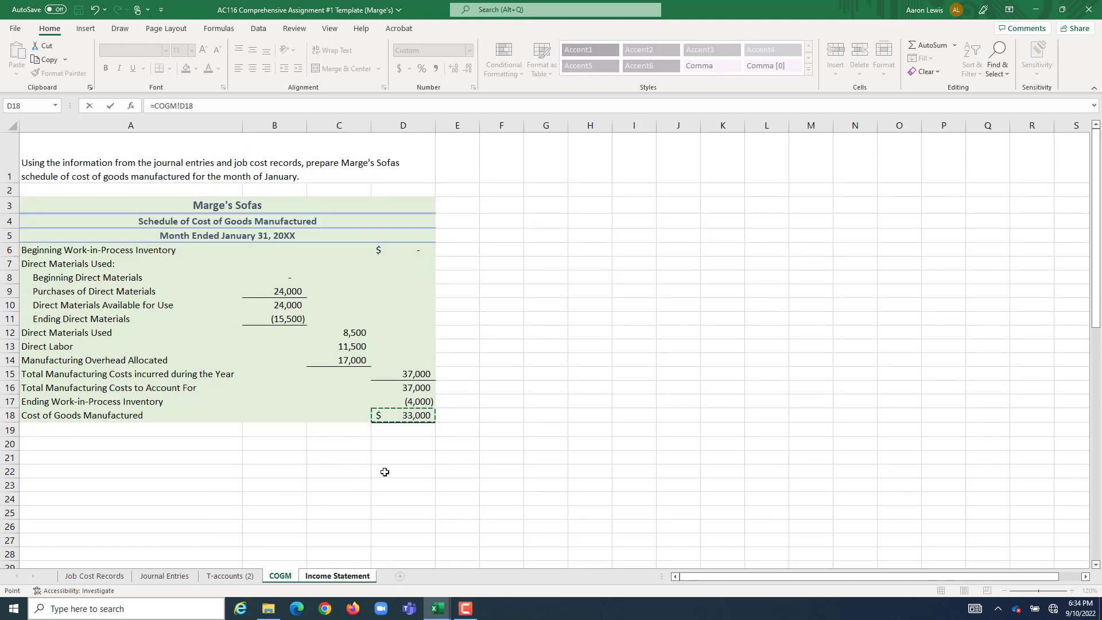
click(337, 575)
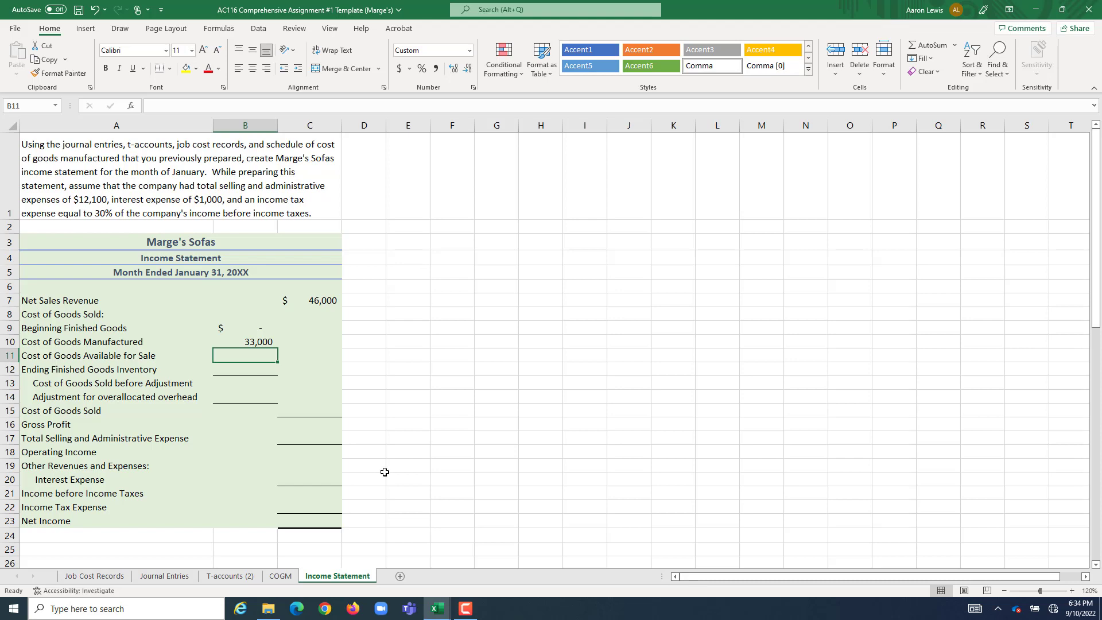
- Sum beginning finished goods and cost of goods manufactured into Cost of Goods Available for Sale, 33,000
text(=)
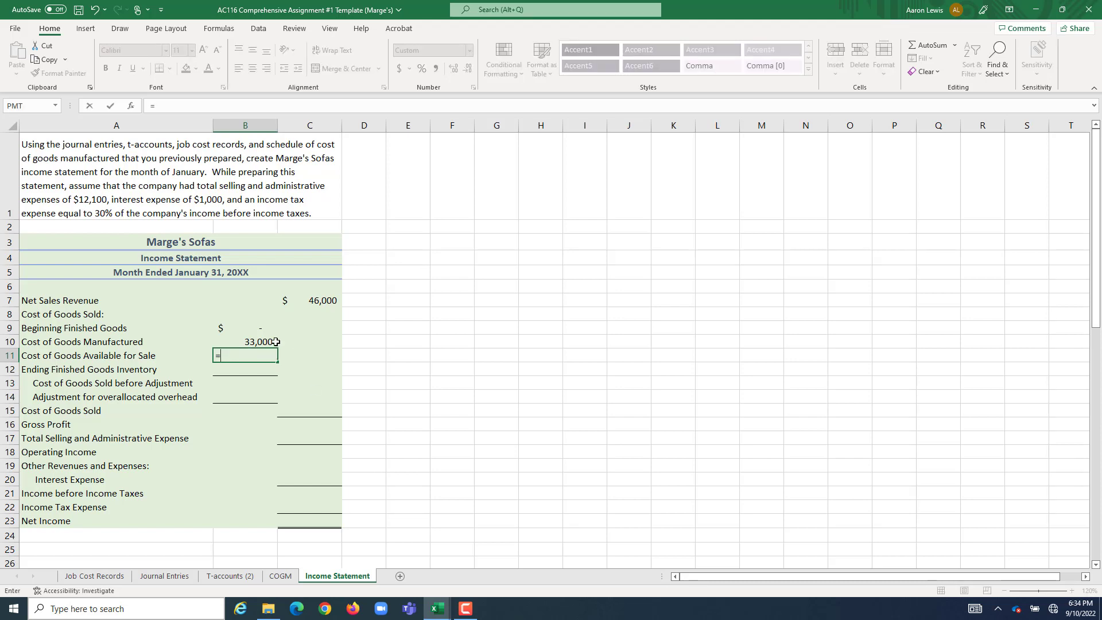
click(244, 327)
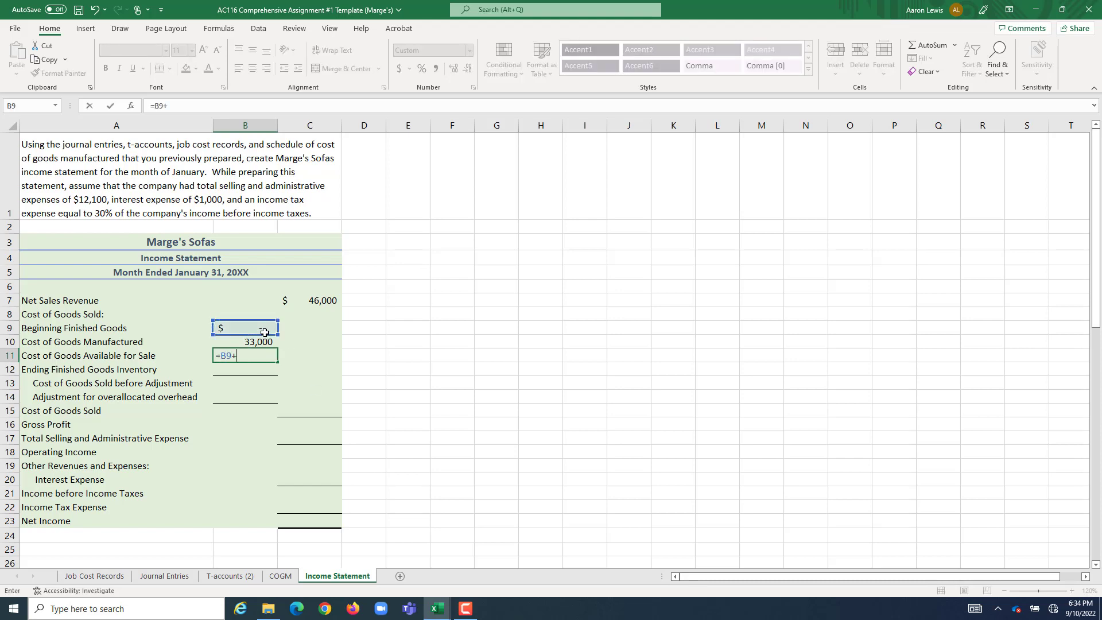
click(246, 342)
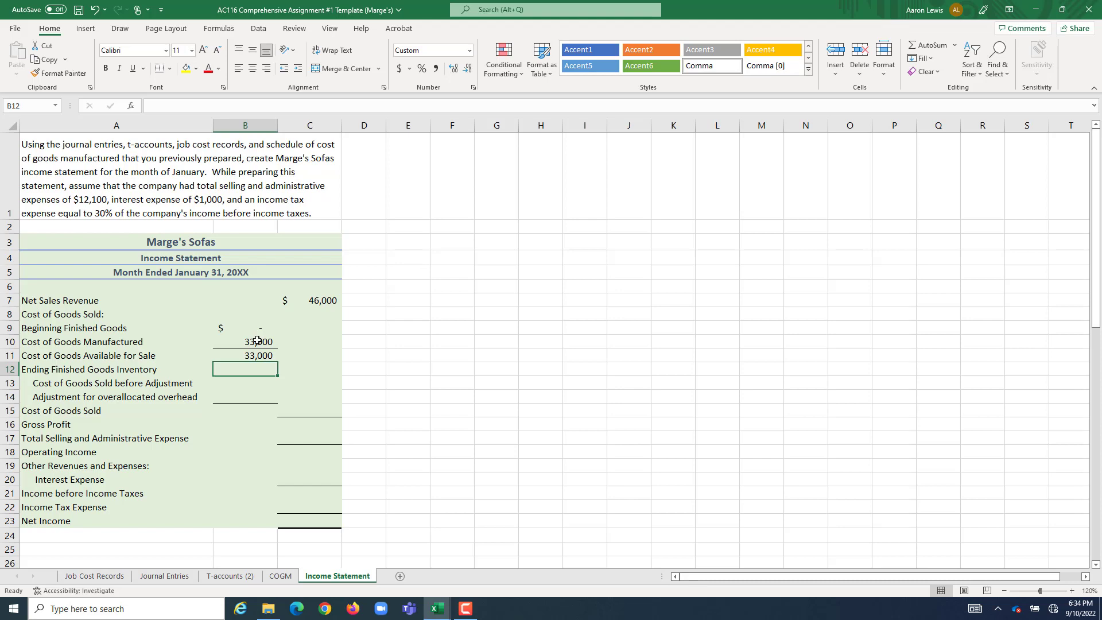
- Link Ending Finished Goods Inventory to the T-account balance as (15,000), leaving 18,000 before adjustment
text(=-)
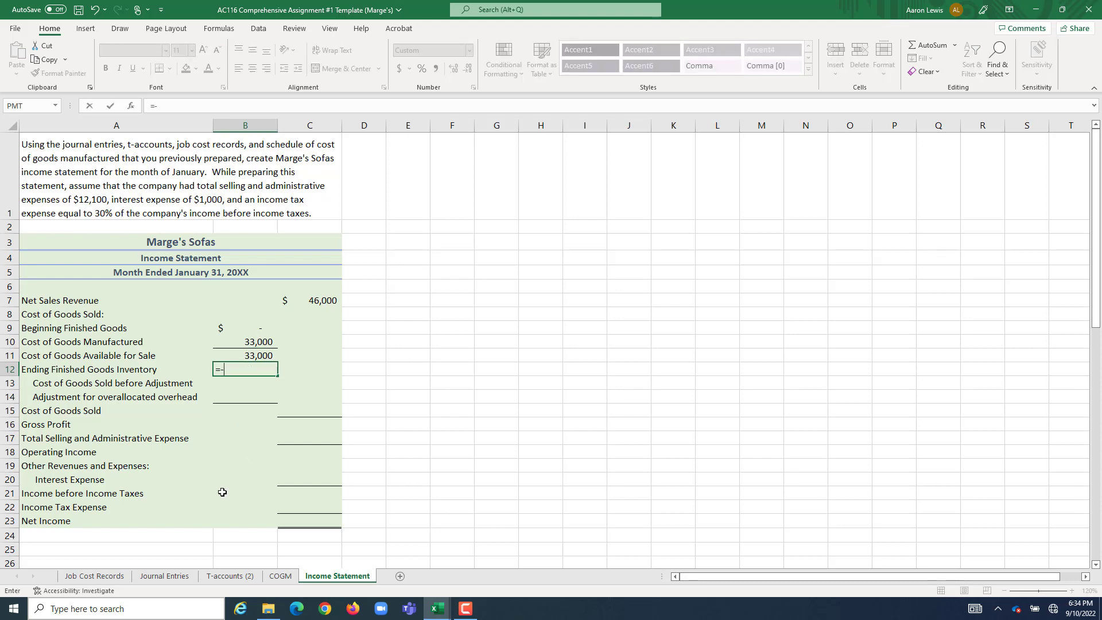
click(229, 575)
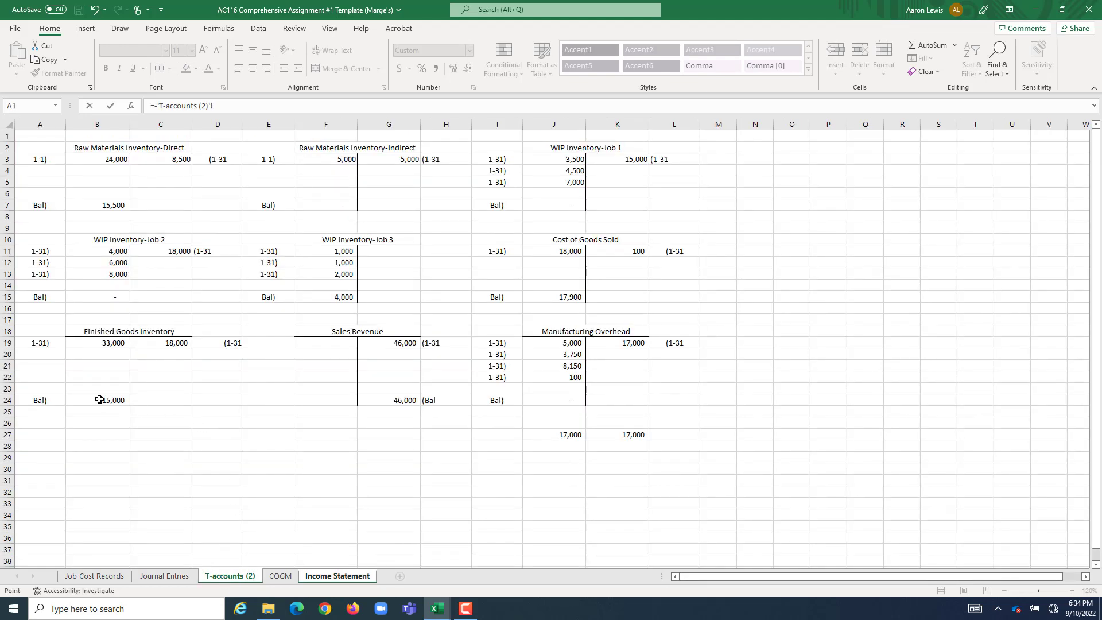
click(96, 399)
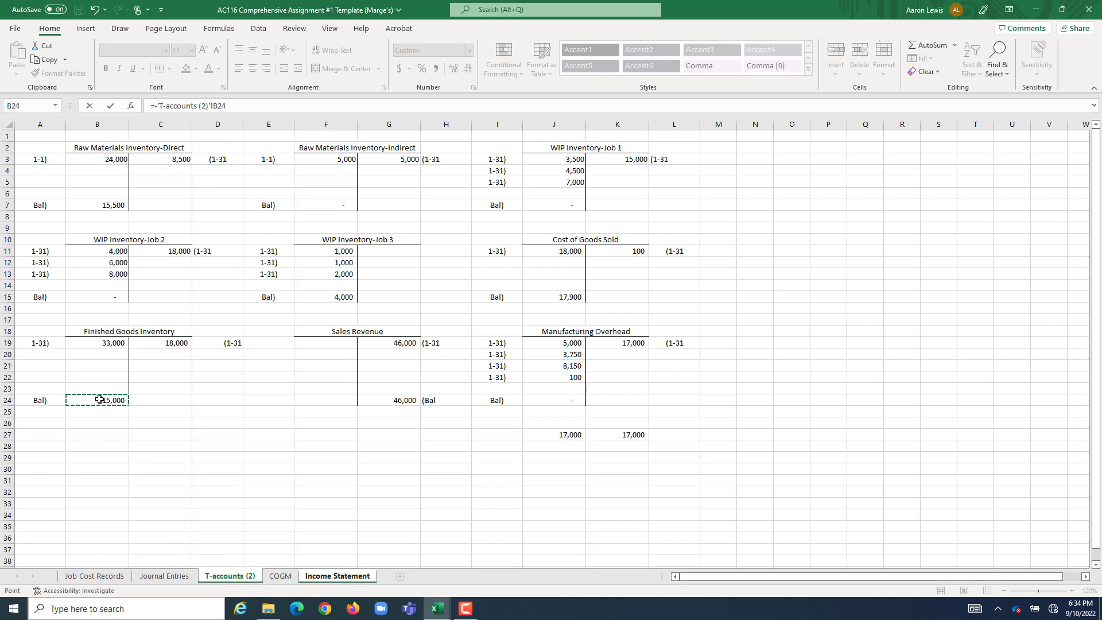
click(336, 575)
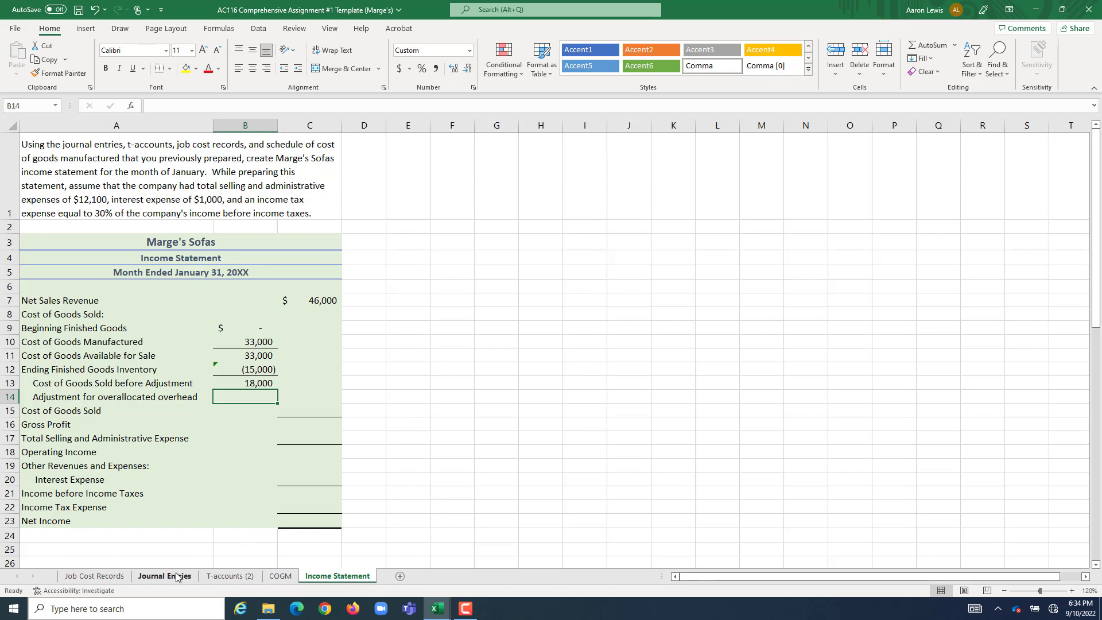
- Browse the Journal Entries and Job Cost Records sheets to find the 100 overallocated overhead adjustment entry
click(164, 575)
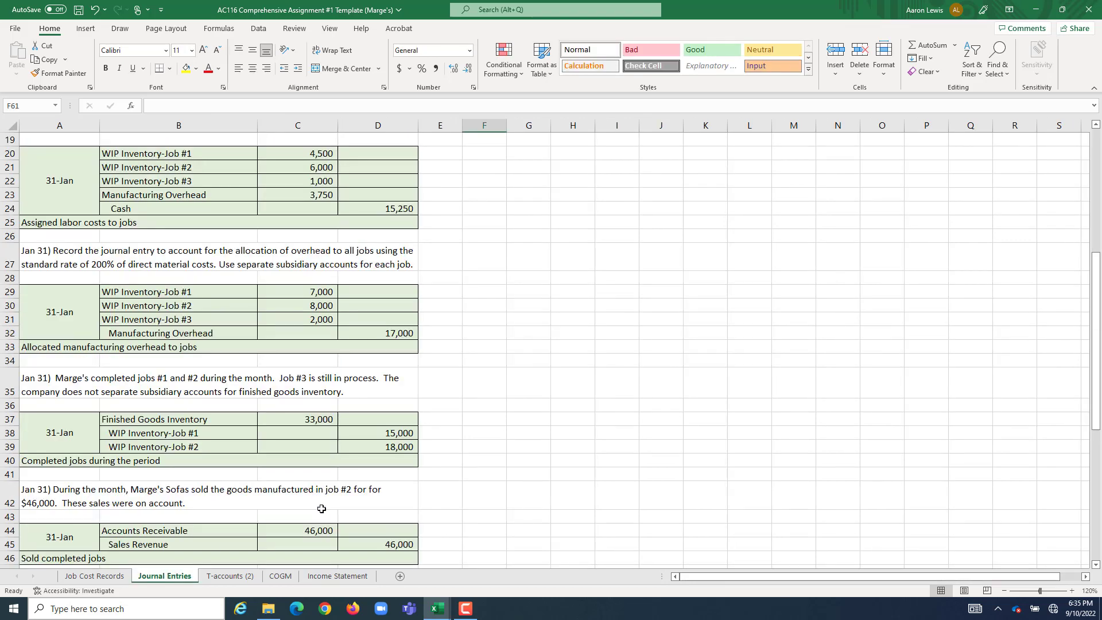
scroll(down, 3)
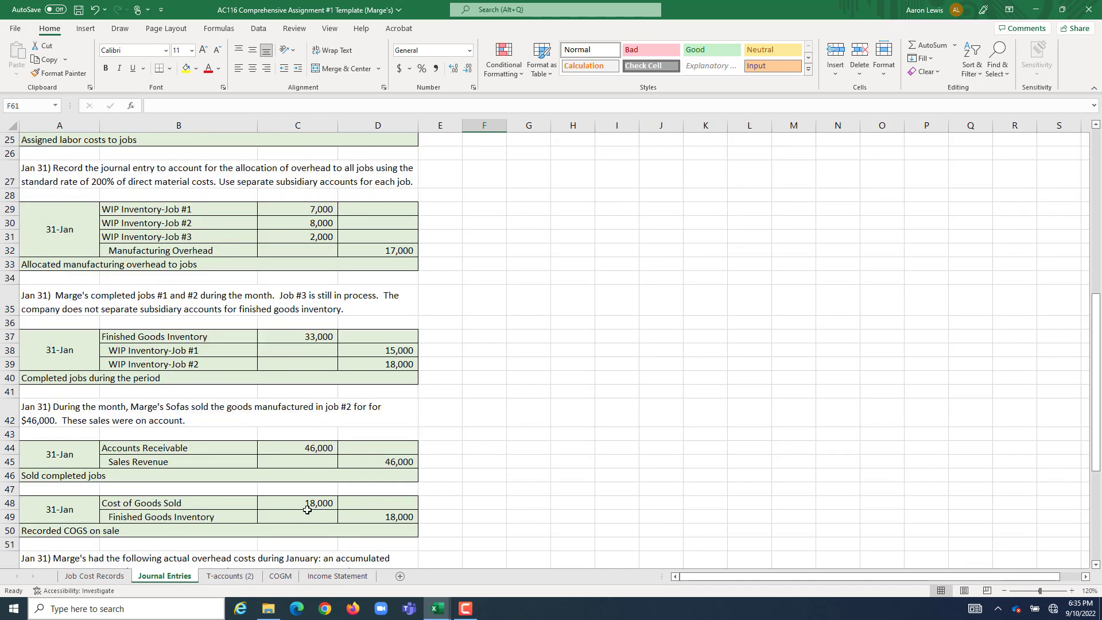
mouse_move(295, 517)
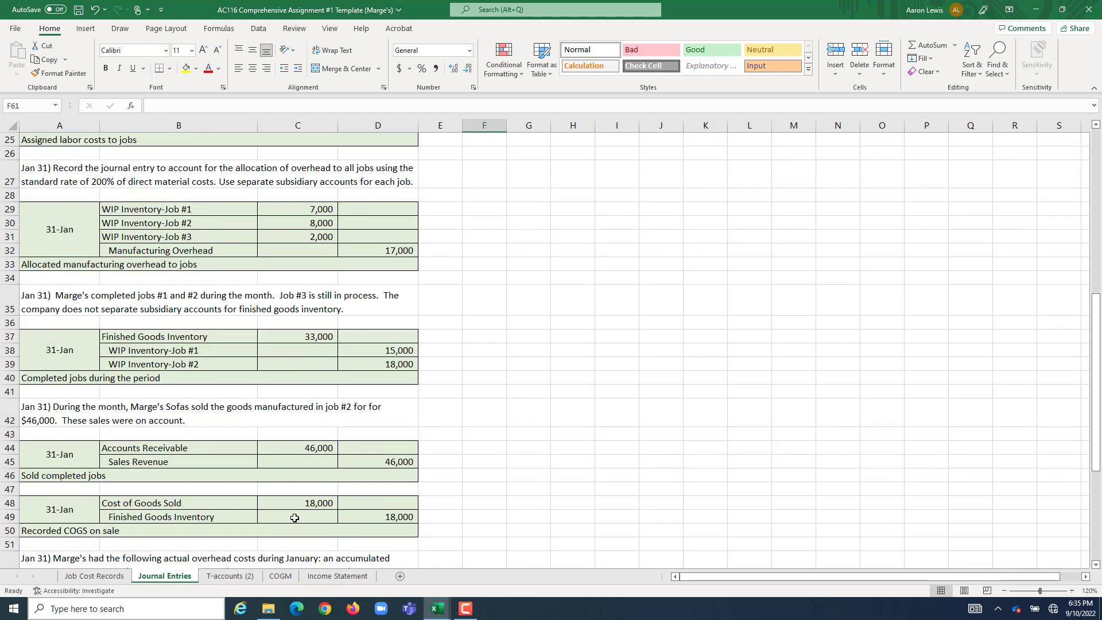
click(336, 575)
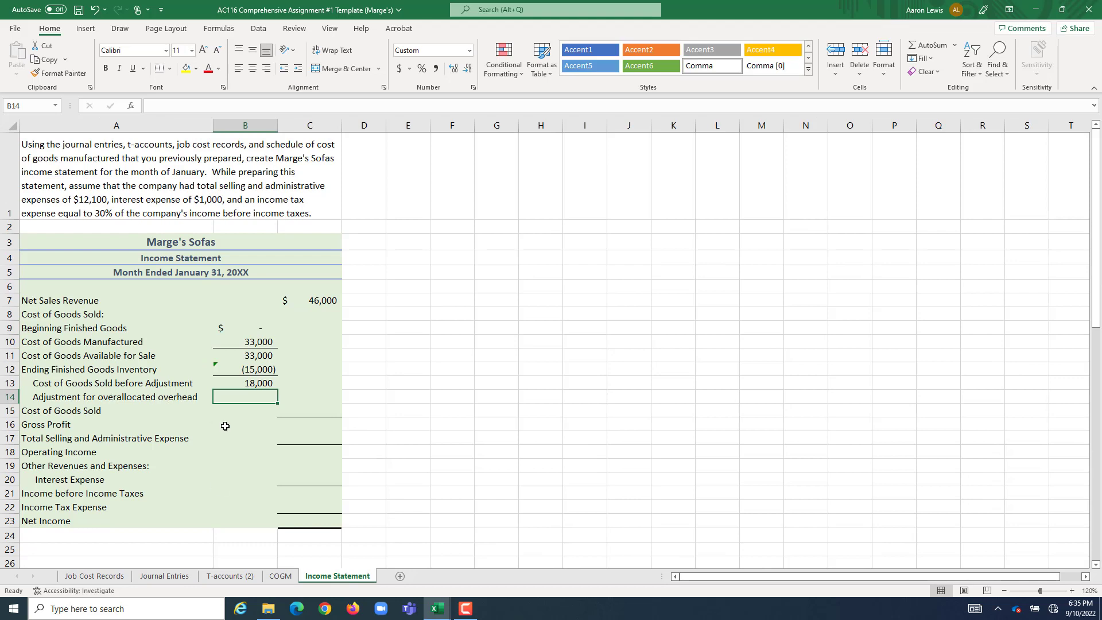
mouse_move(205, 425)
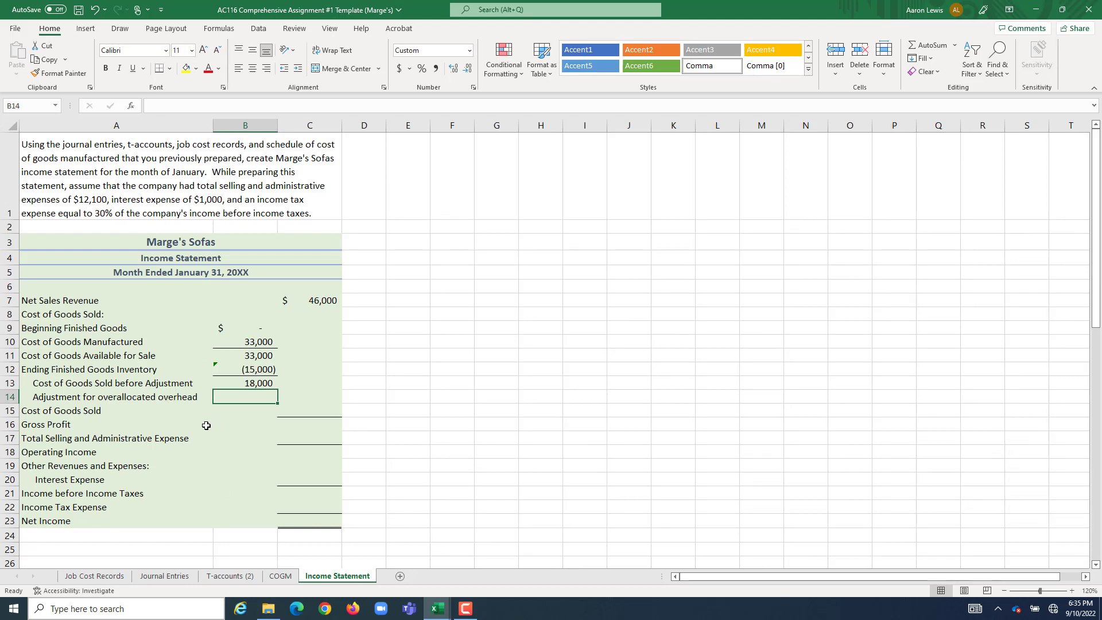
mouse_move(123, 403)
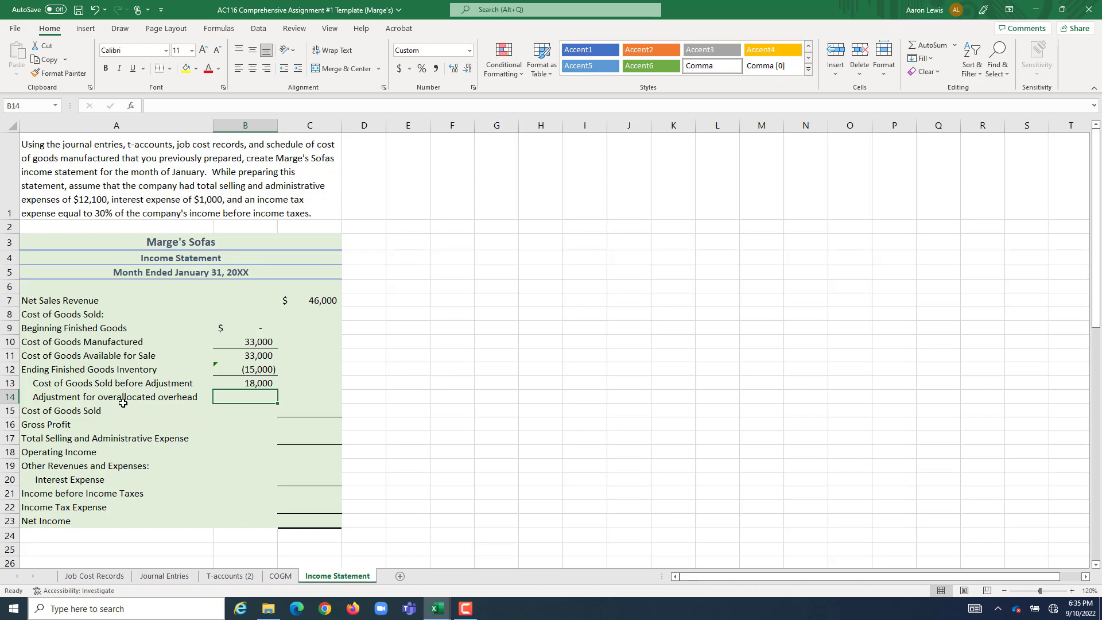
mouse_move(93, 575)
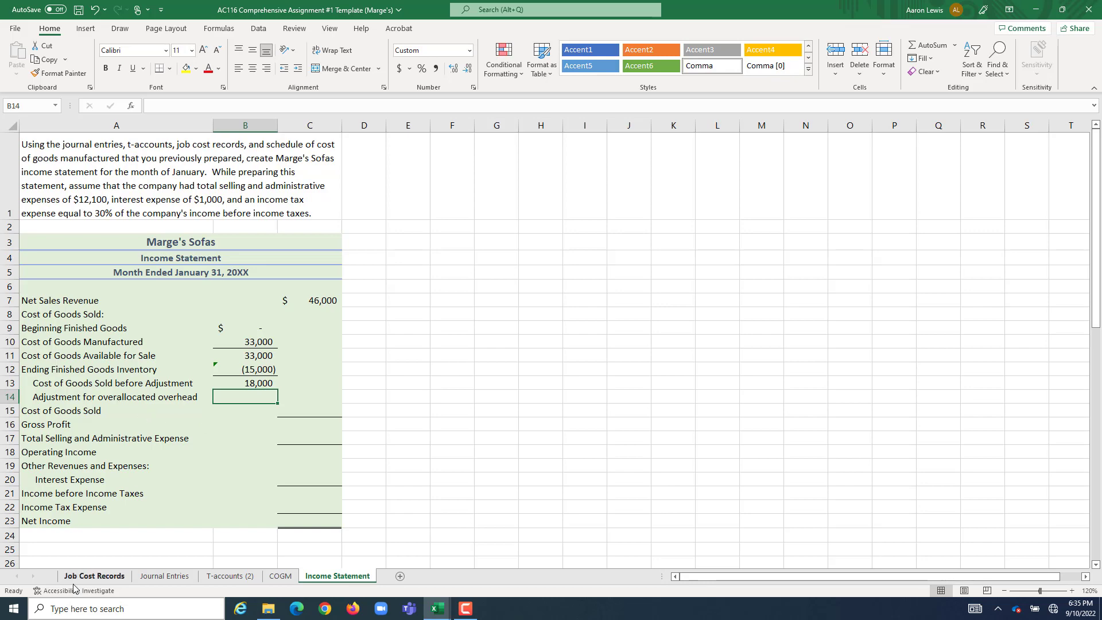
click(93, 576)
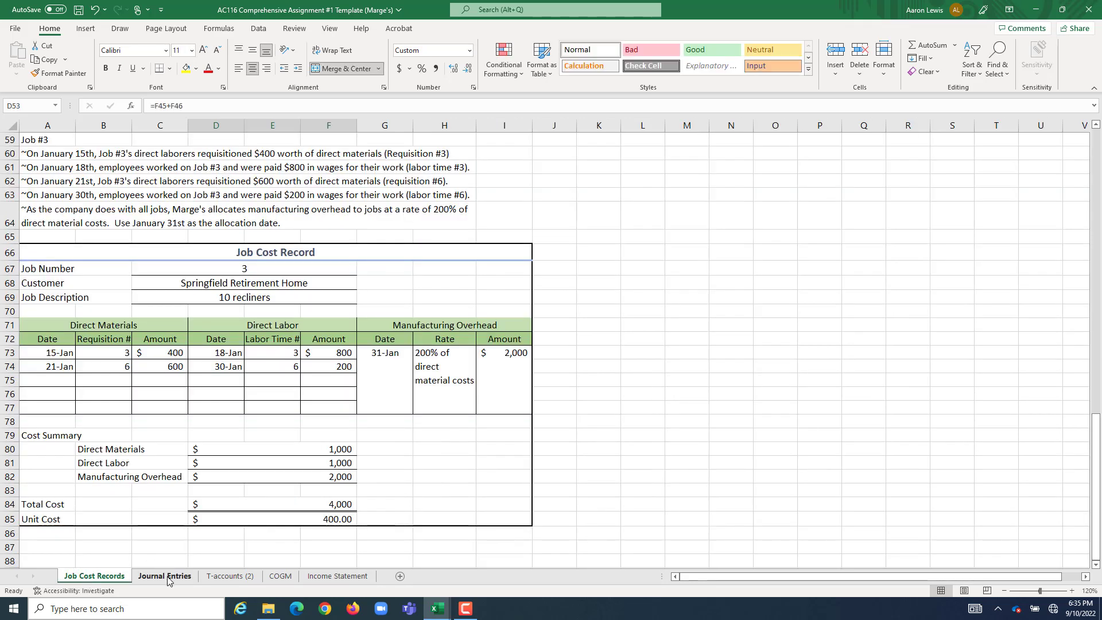
click(164, 575)
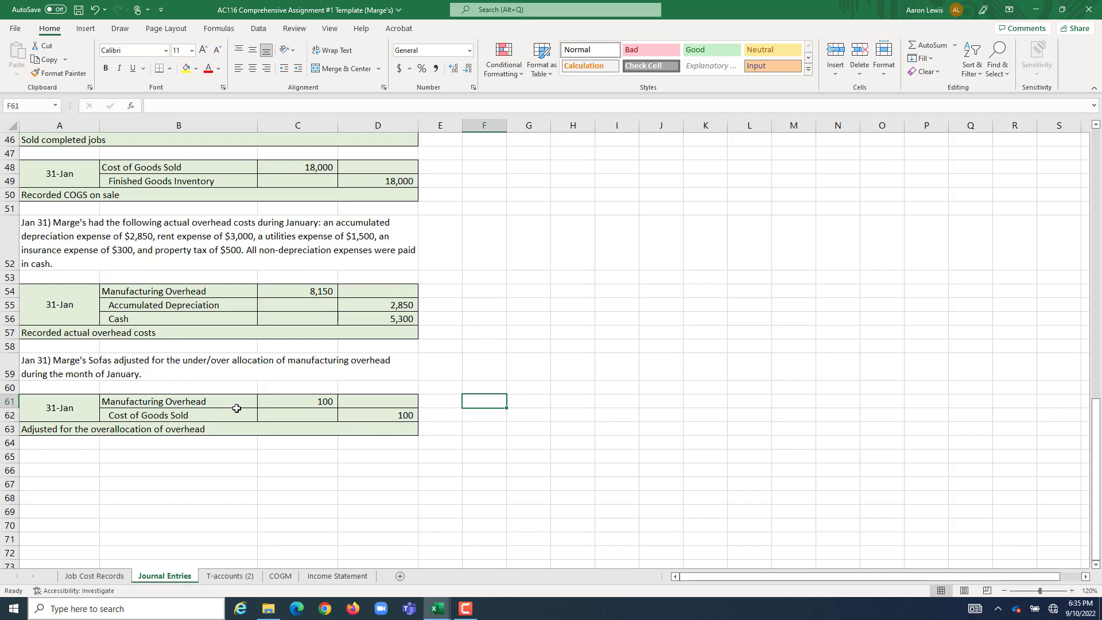
mouse_move(331, 427)
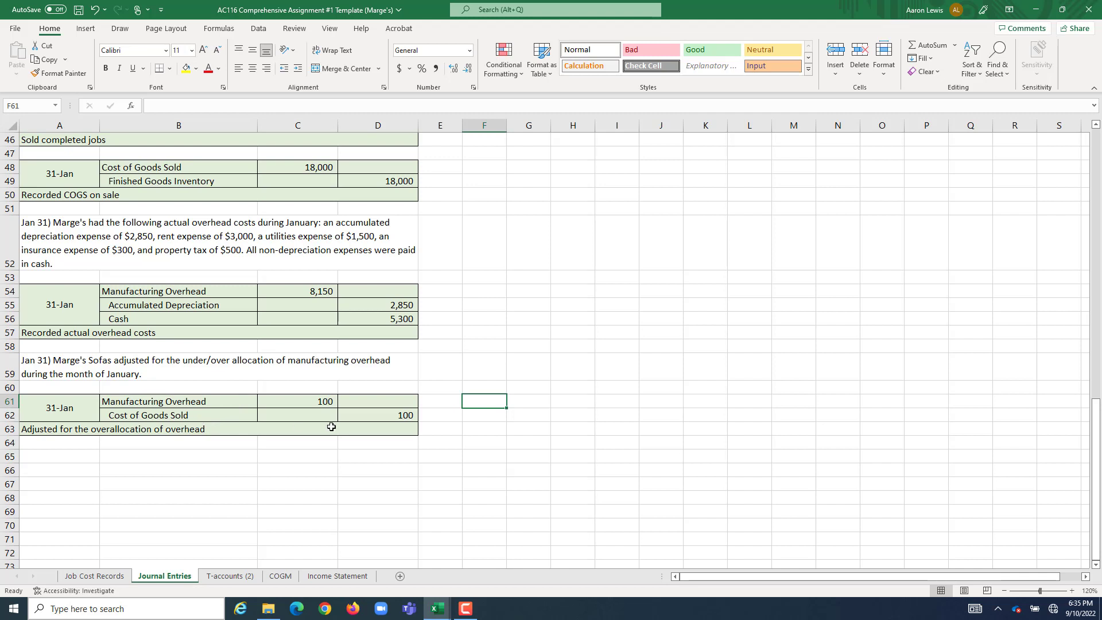
mouse_move(331, 474)
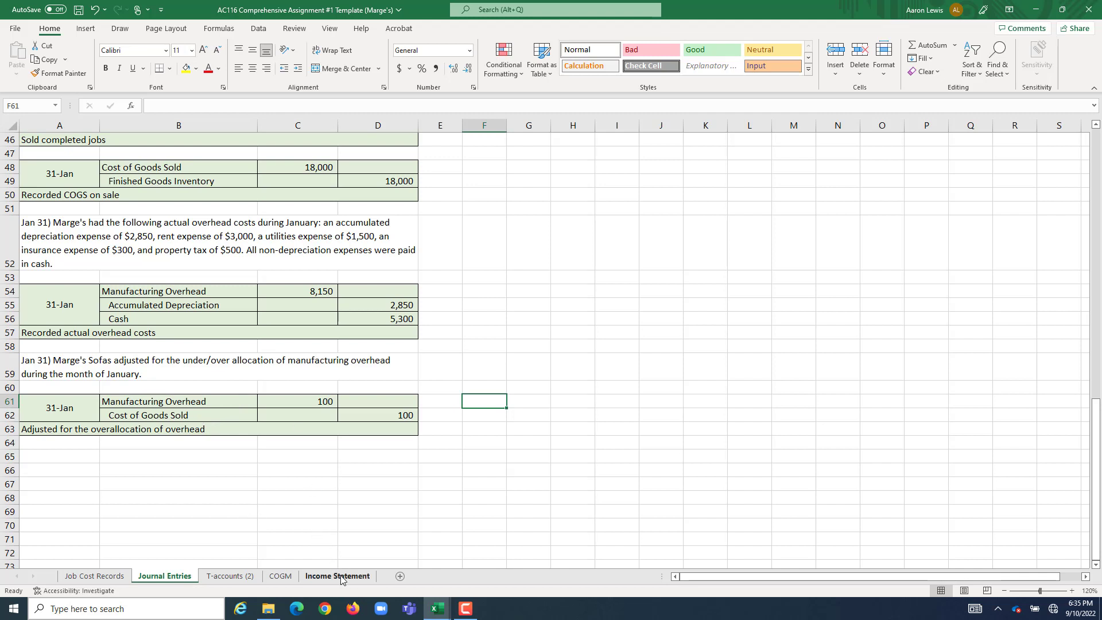
- Enter the -100 overhead adjustment and total adjusted Cost of Goods Sold as B13+B14, showing 17,900
click(336, 575)
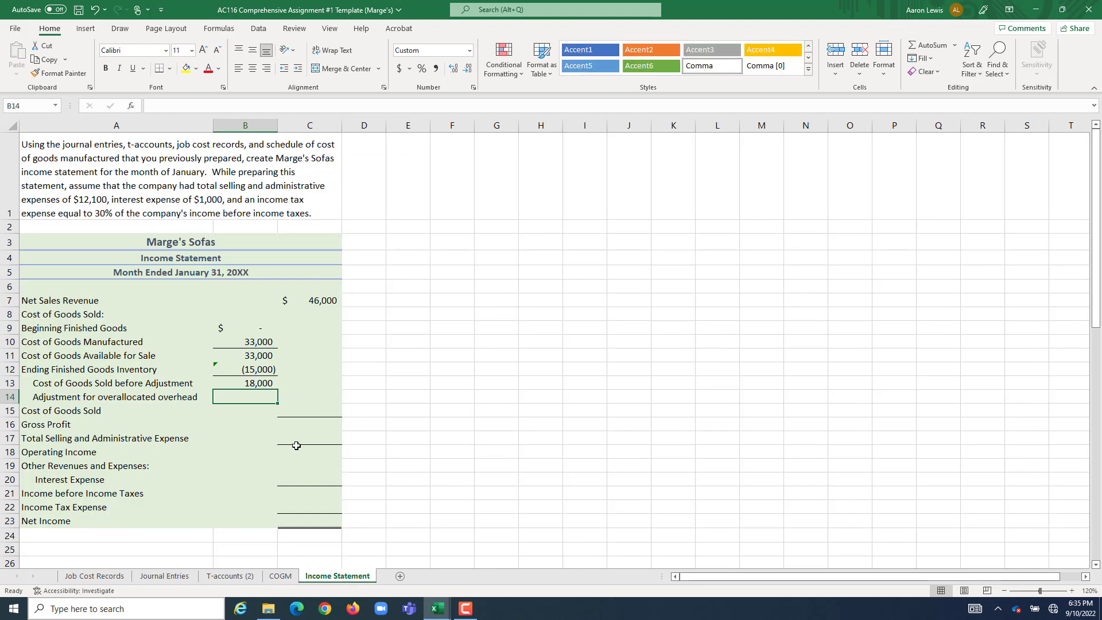
text(-10)
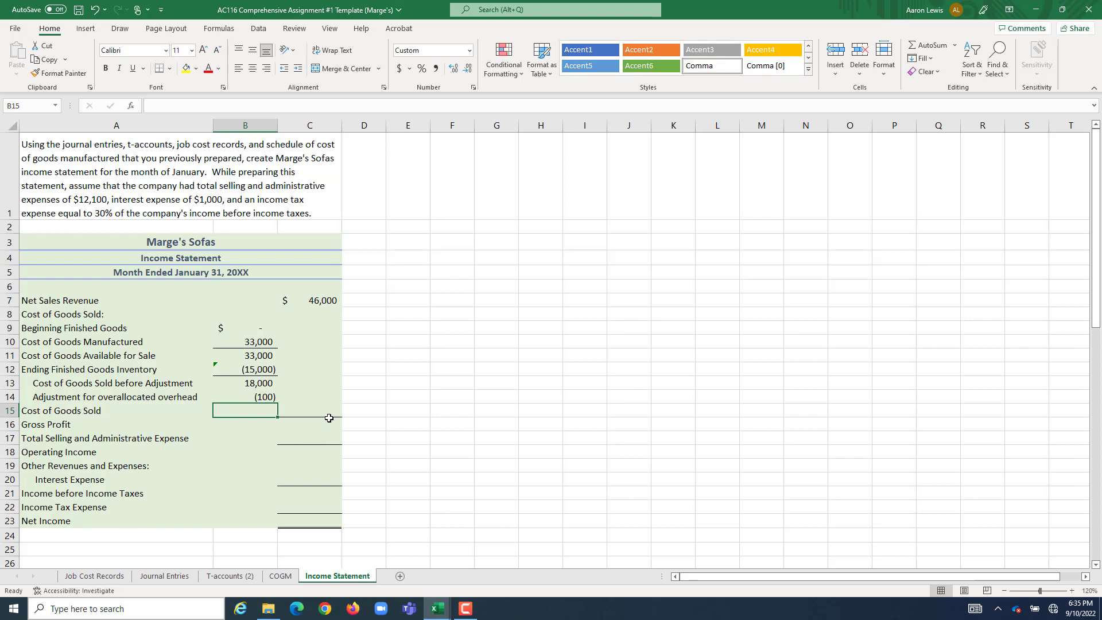
click(308, 411)
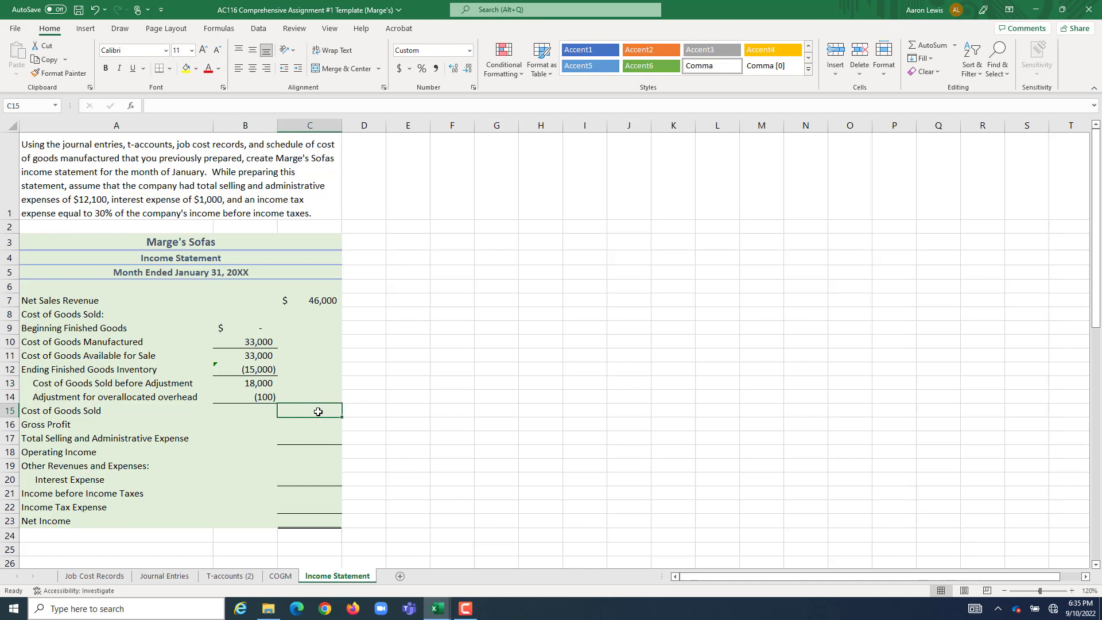
text(=B13)
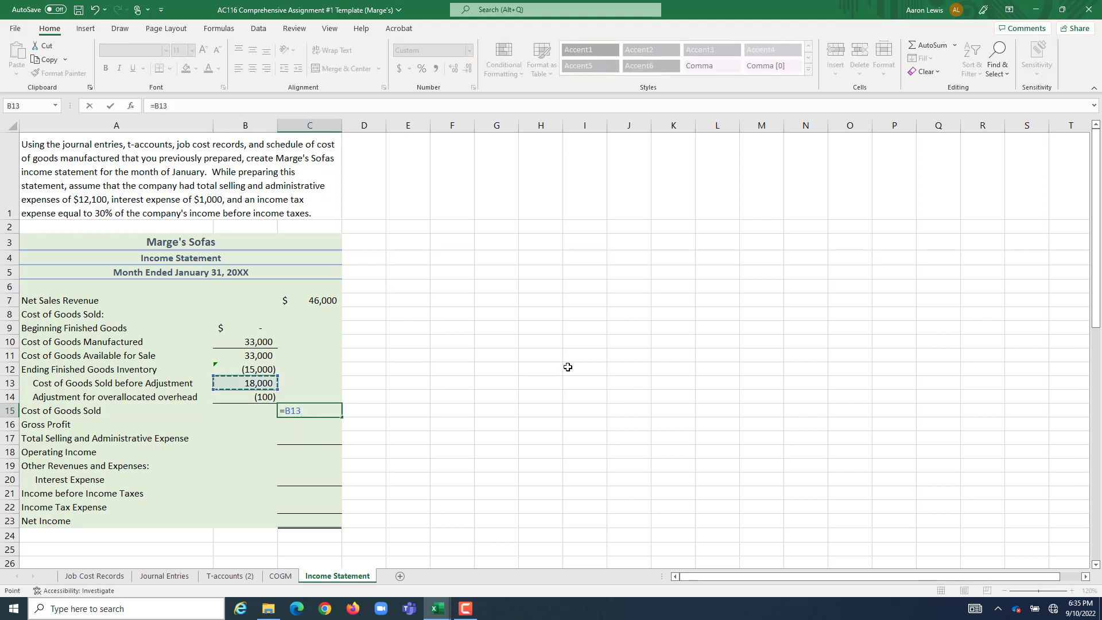
text(+)
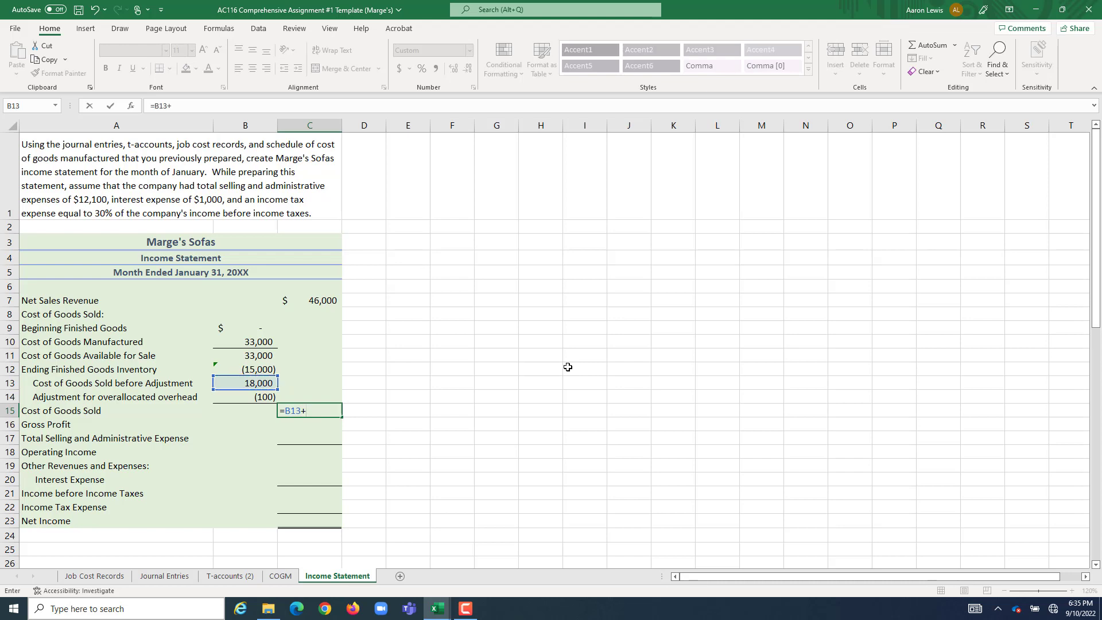
click(245, 396)
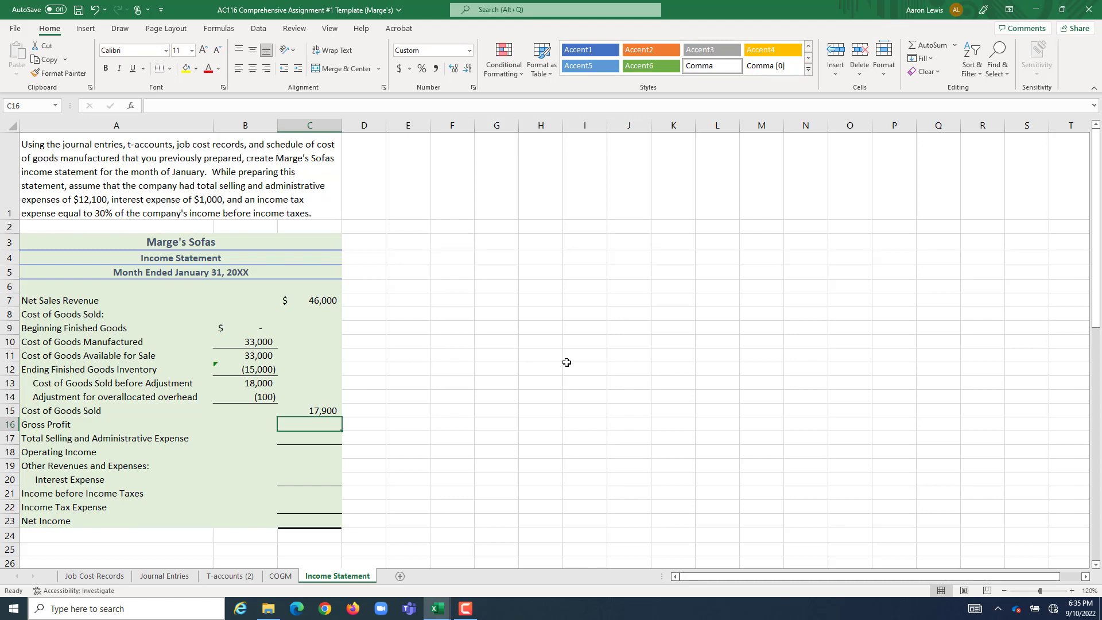
mouse_move(243, 516)
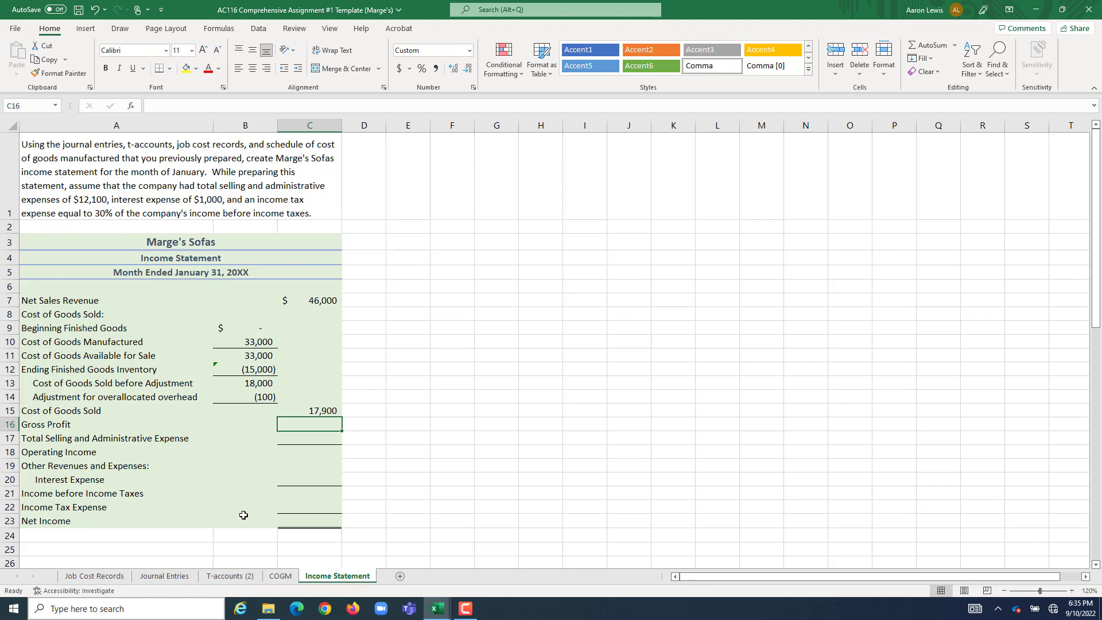
click(230, 576)
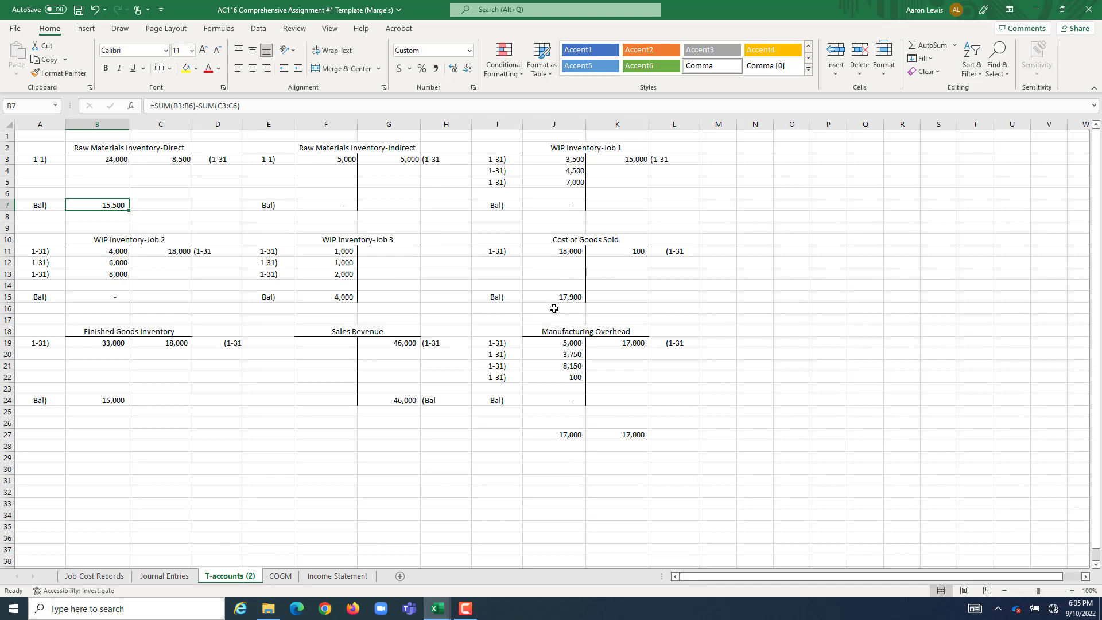
click(555, 296)
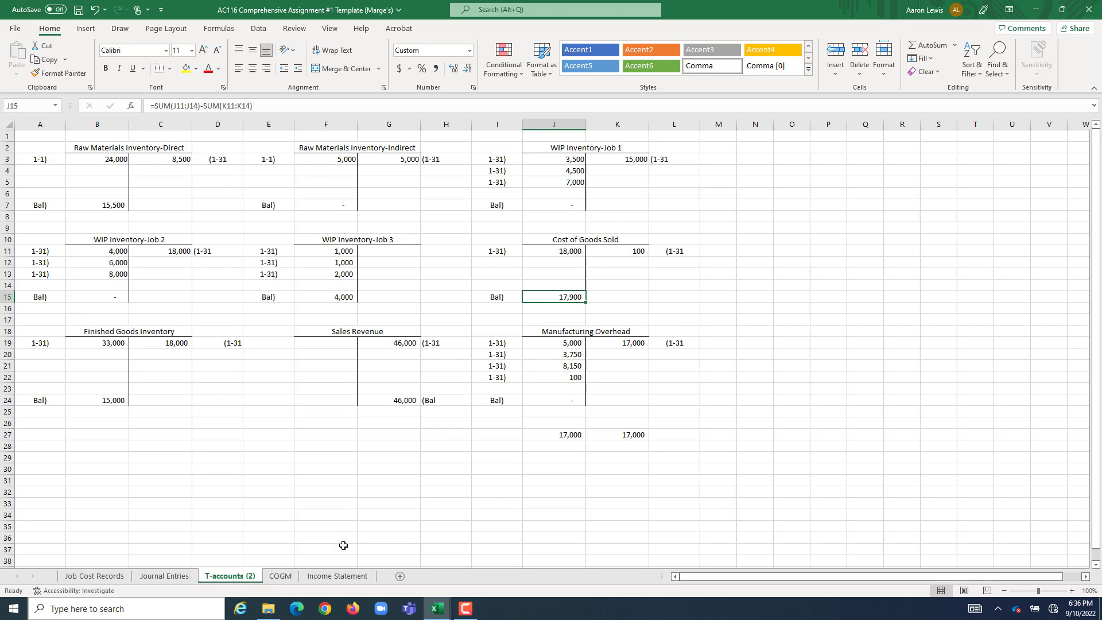
click(336, 575)
text(=)
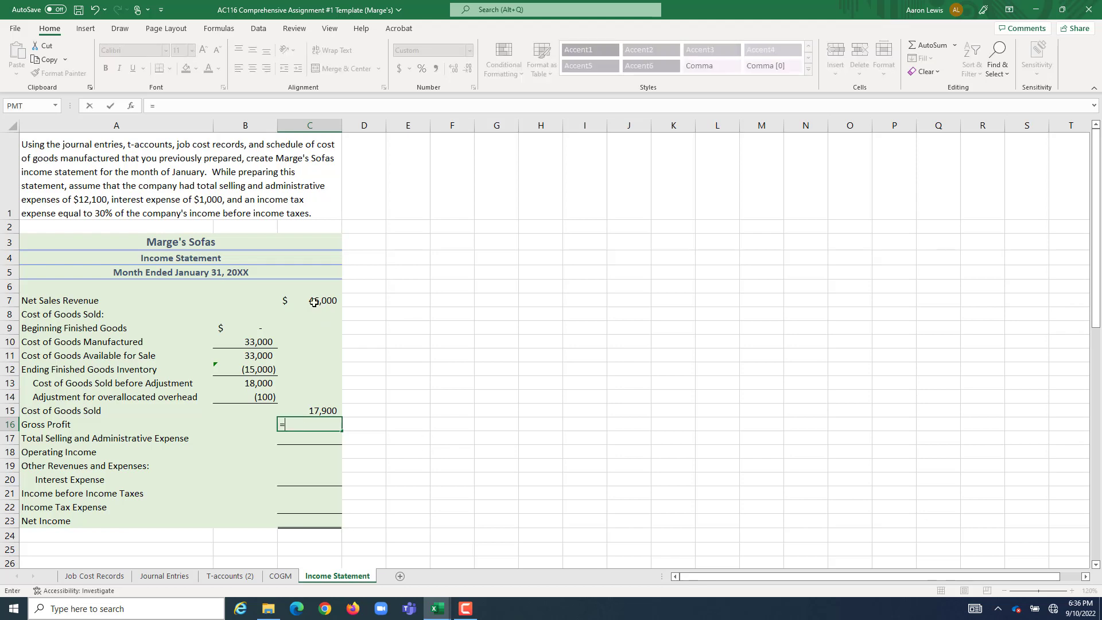
click(324, 299)
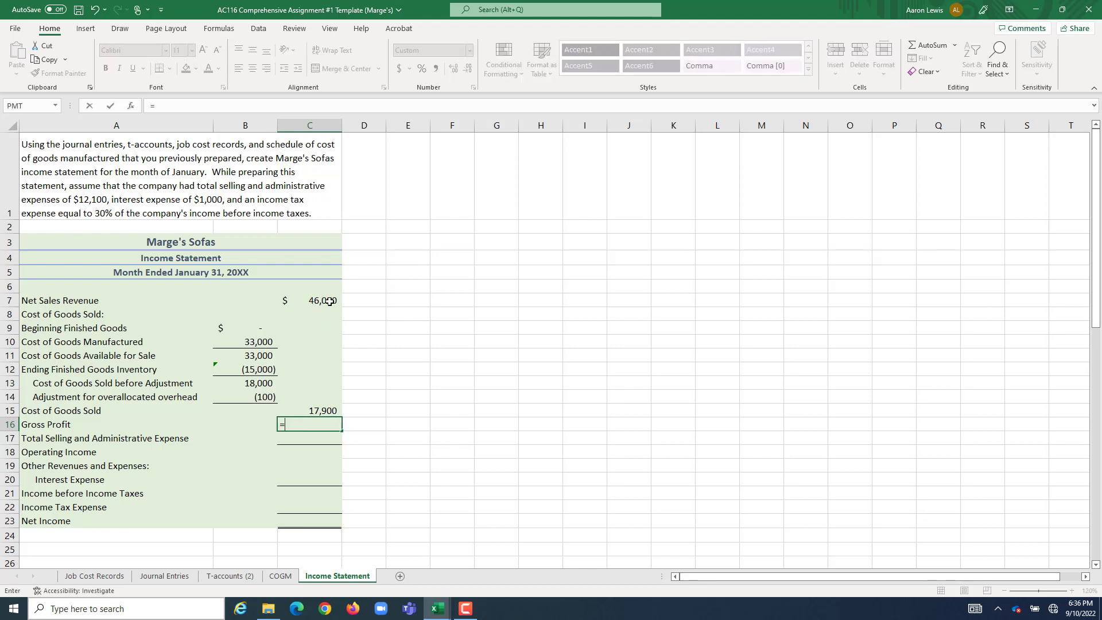
click(308, 300)
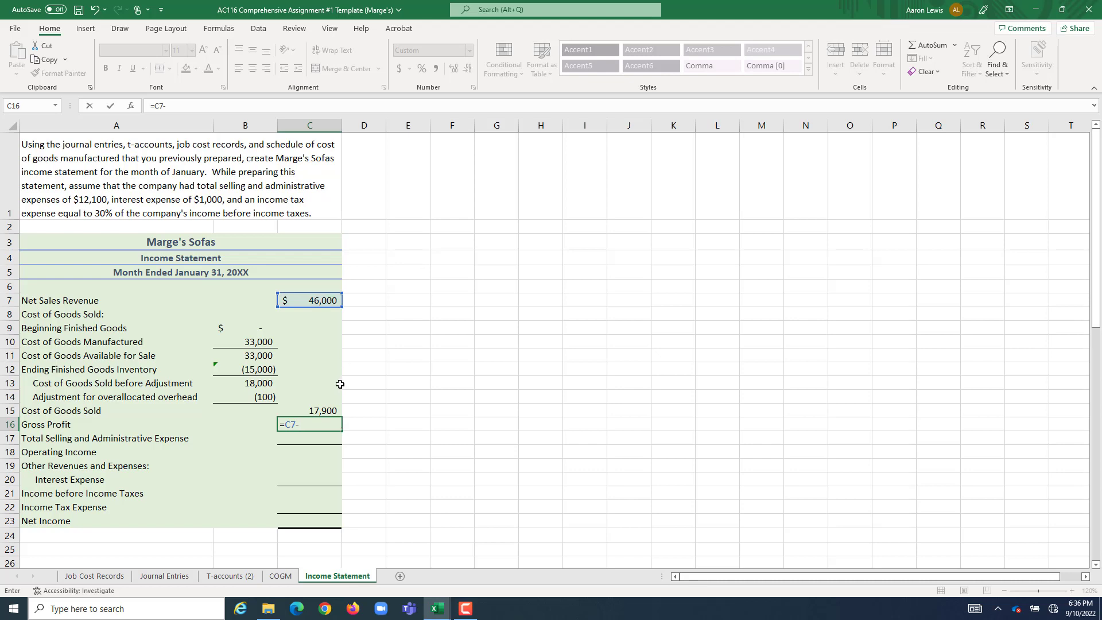
click(309, 410)
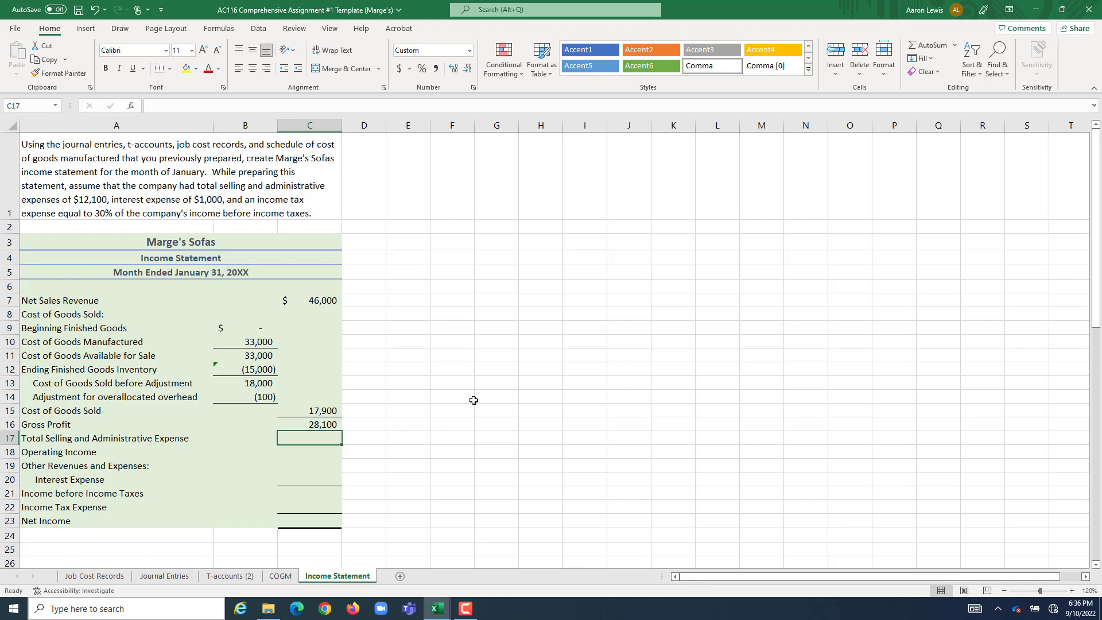
mouse_move(169, 438)
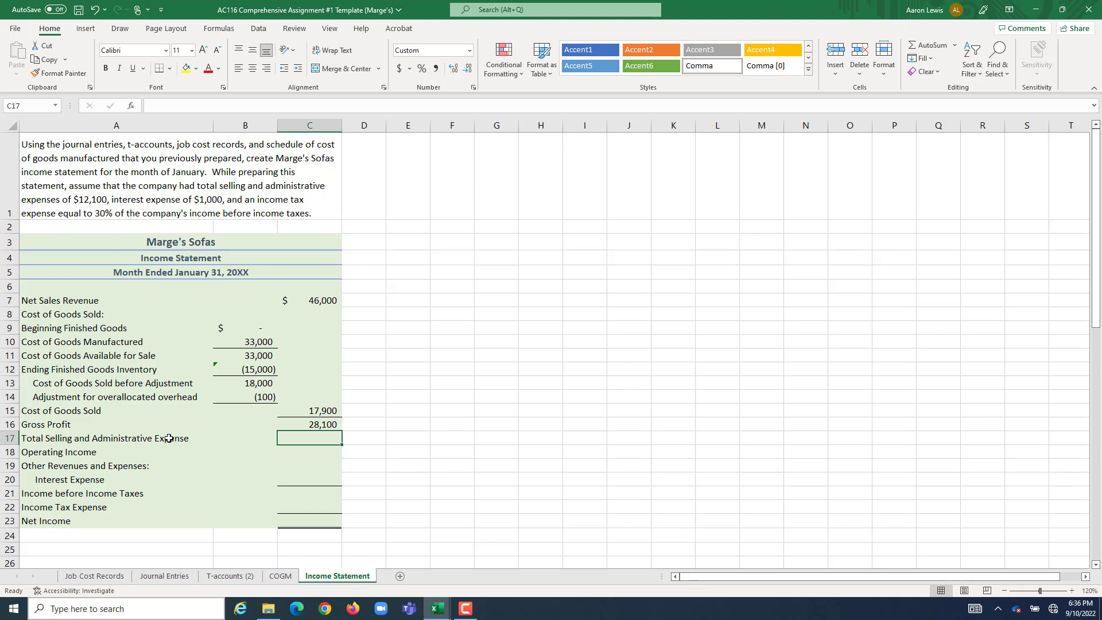
mouse_move(282, 184)
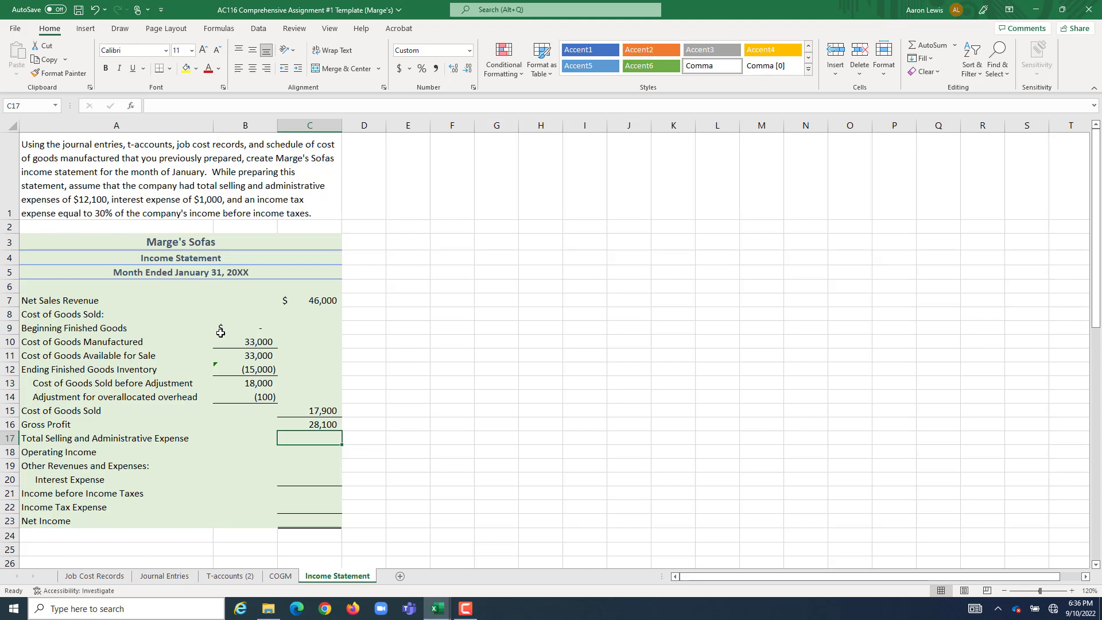
- Enter 12,100 selling and administrative expense and compute Operating Income as C16-C17, showing 16,000
text(12100)
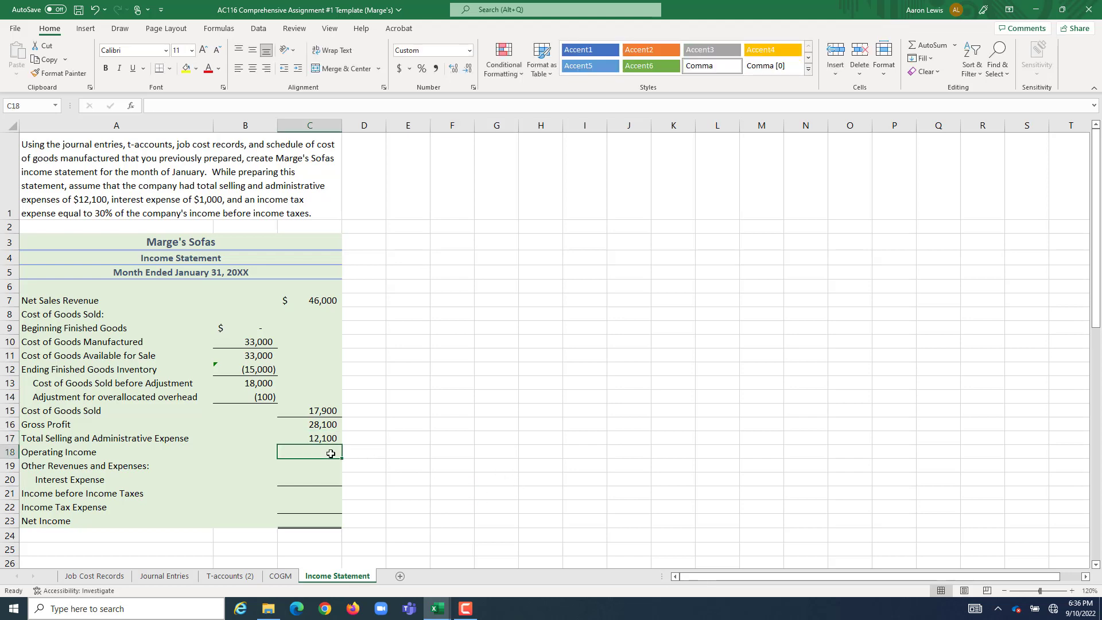
text(=)
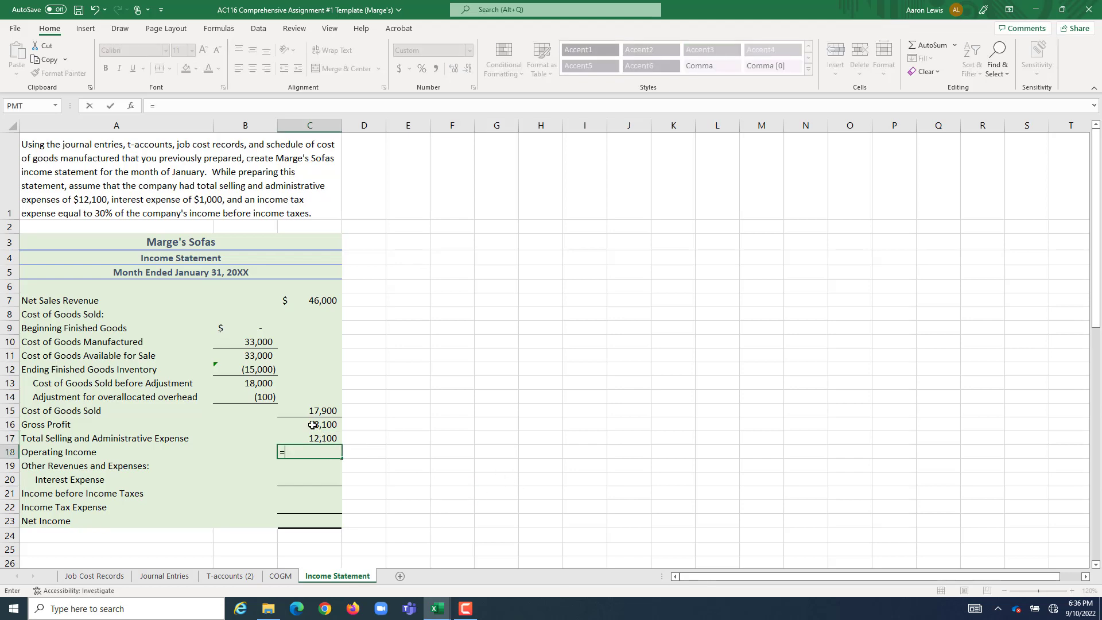
click(309, 424)
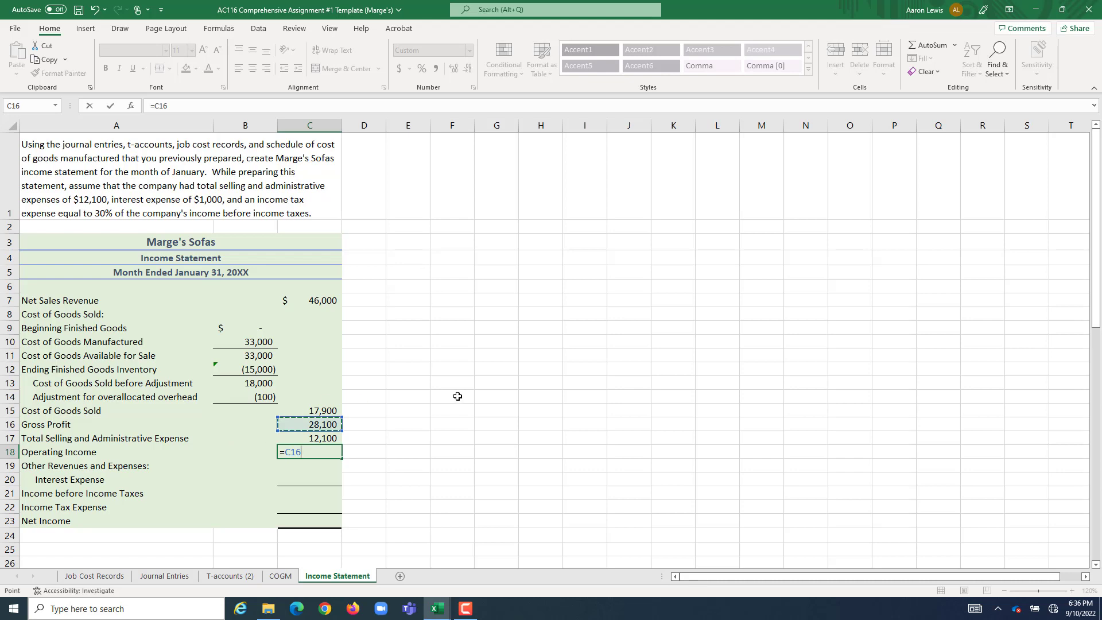
text(-)
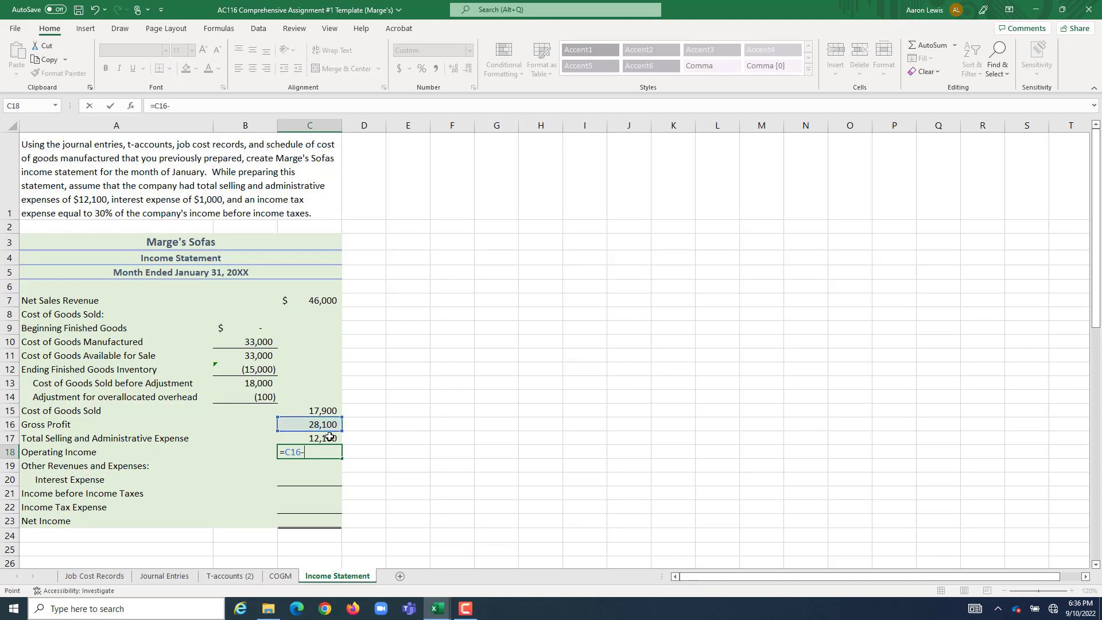
click(309, 438)
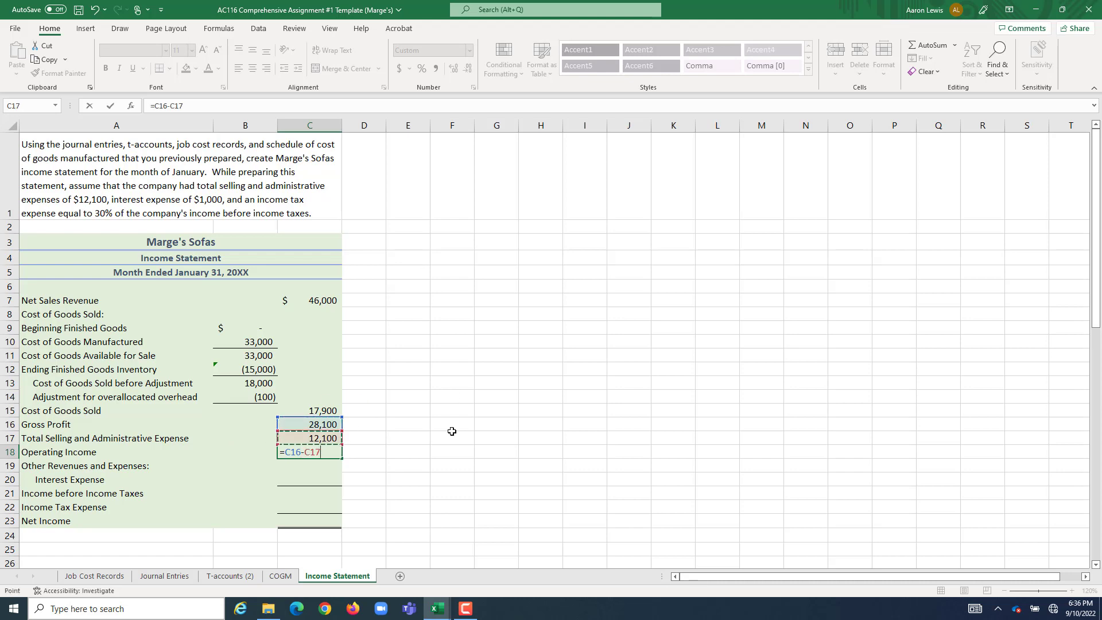
key(Enter)
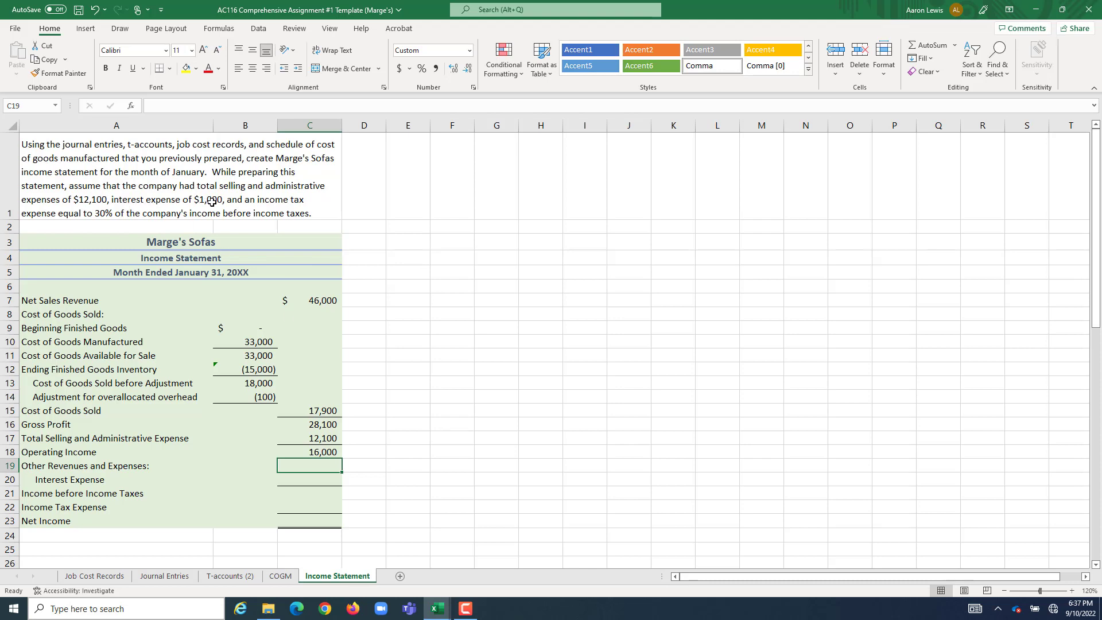
- Enter 1,000 interest expense and compute Income before Income Taxes as C18-C20, showing 15,000
click(309, 480)
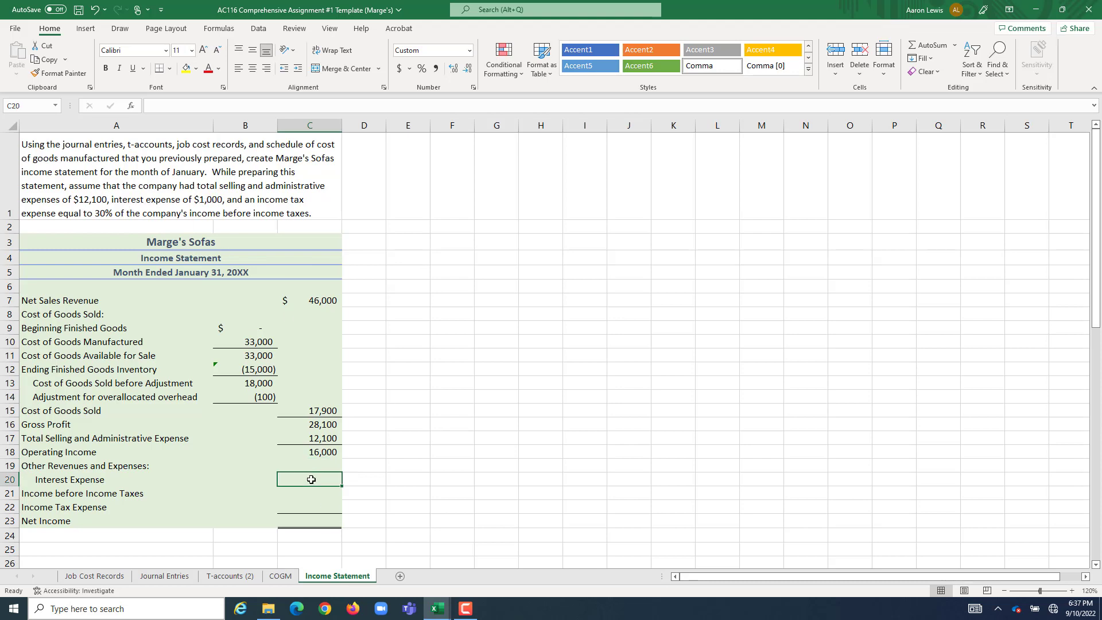
text(1000)
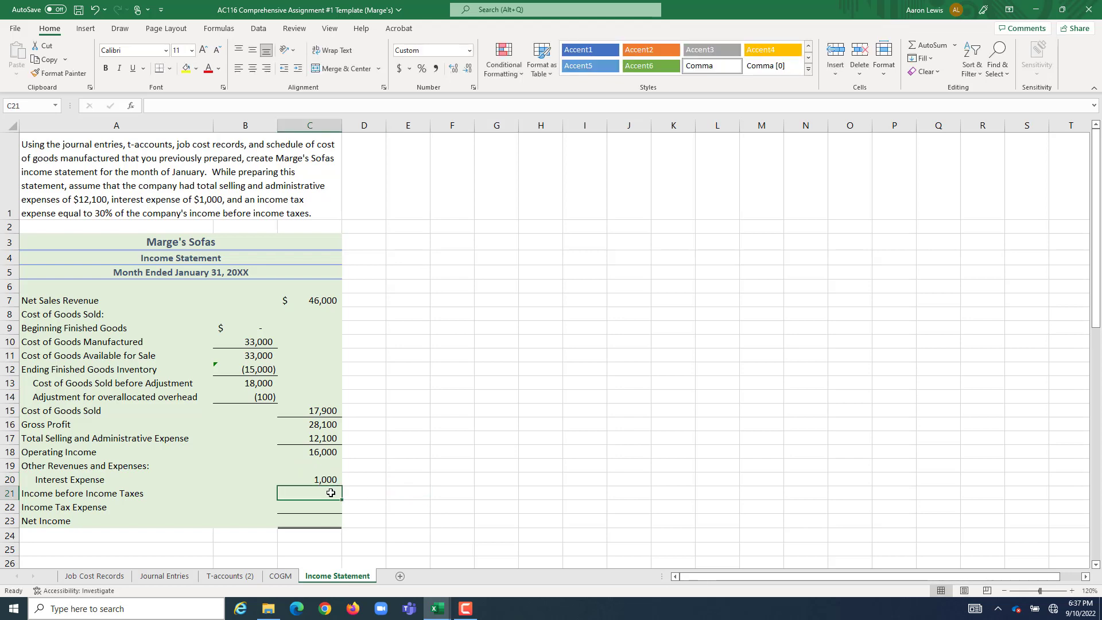
text(=)
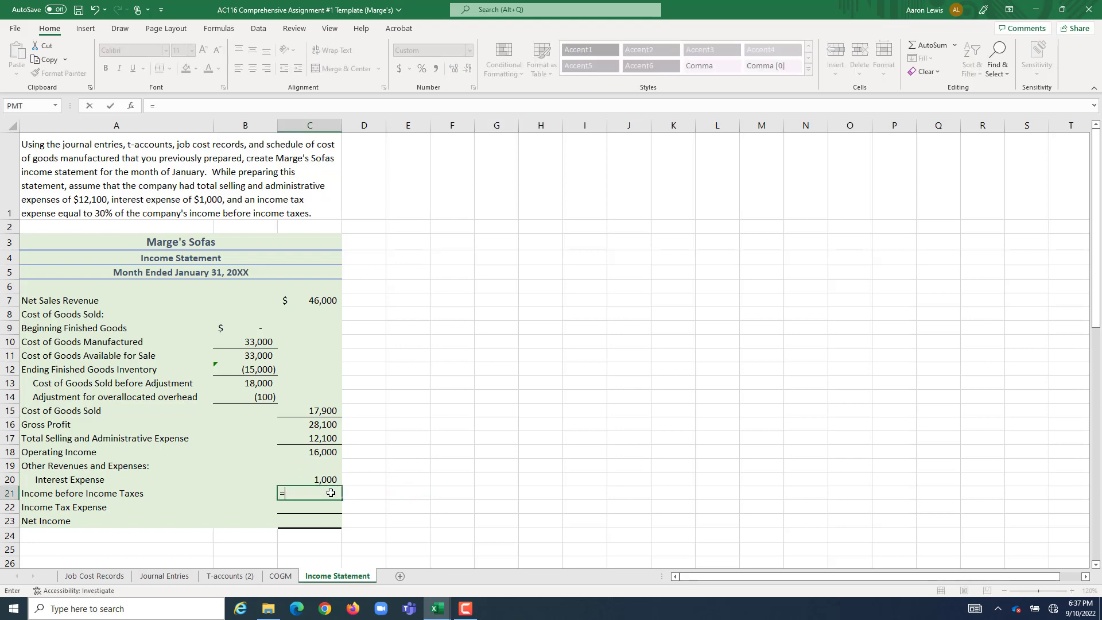
click(309, 452)
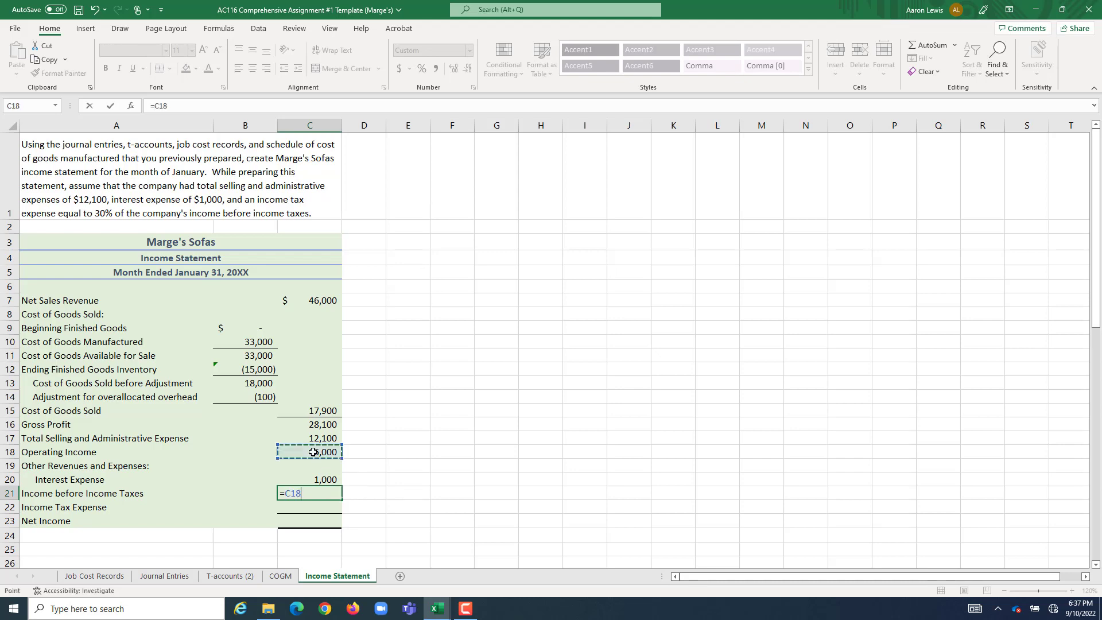
text(-)
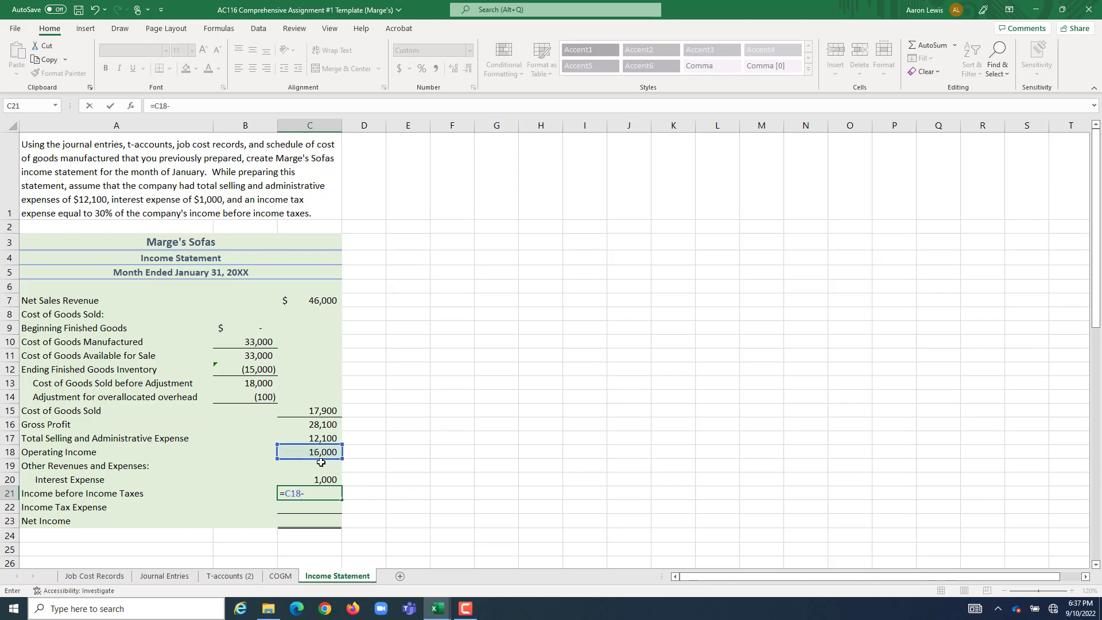
click(309, 480)
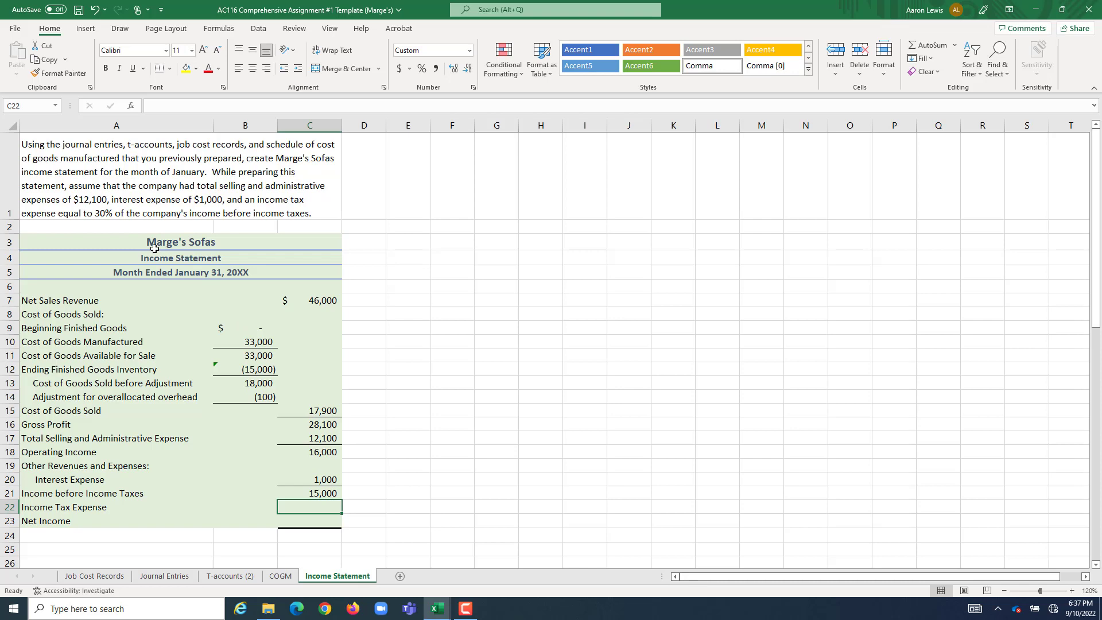
mouse_move(461, 422)
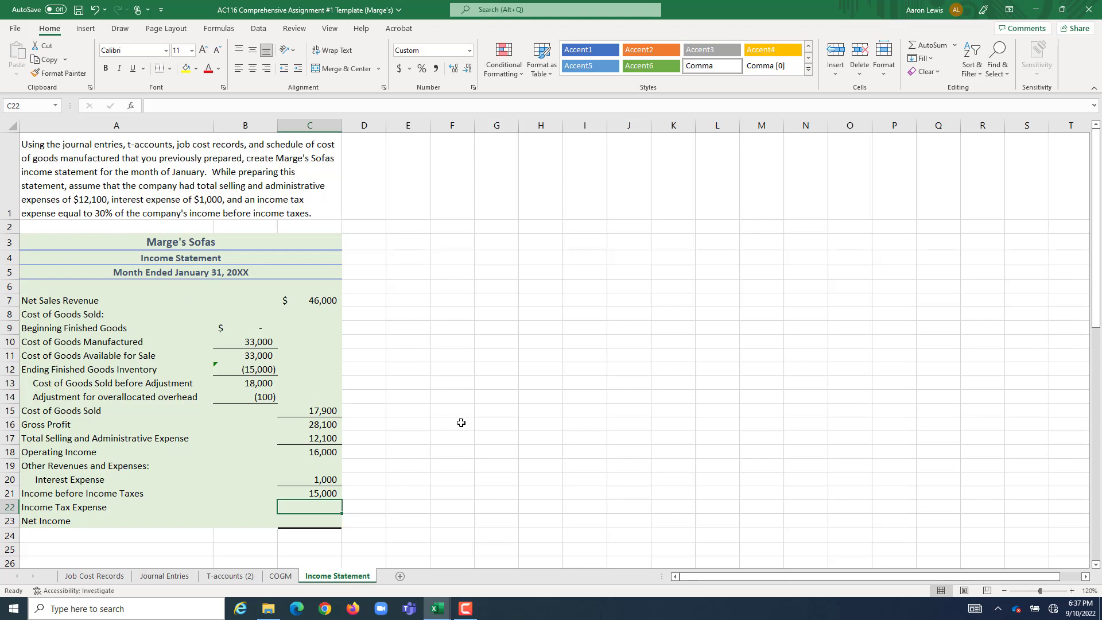
- Compute Income Tax Expense as =C21*.30, giving 4,500
text(=)
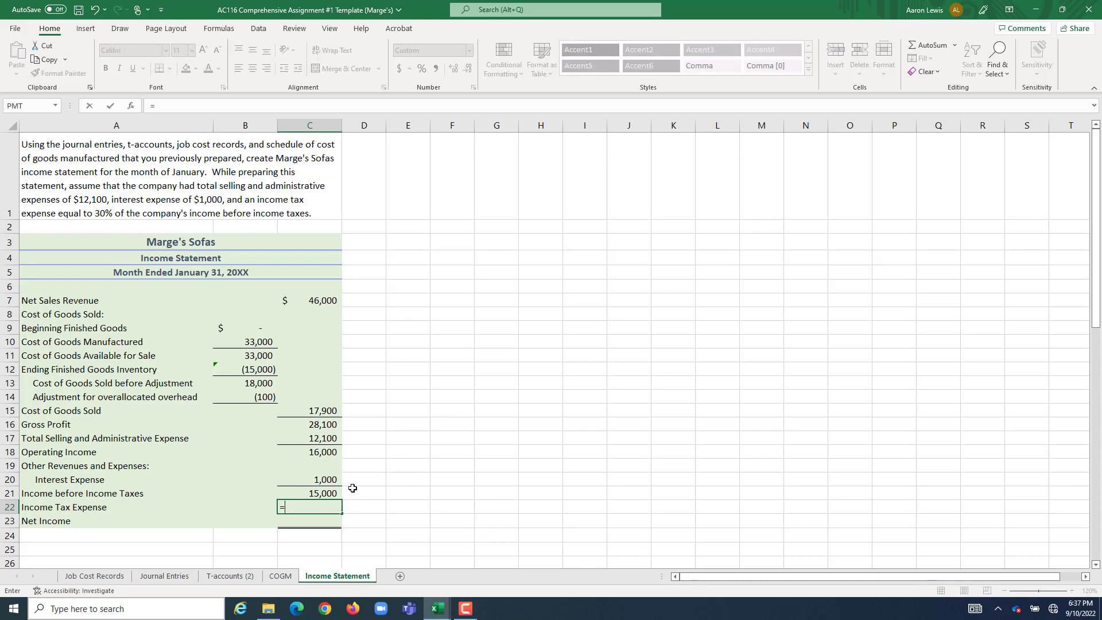
click(309, 493)
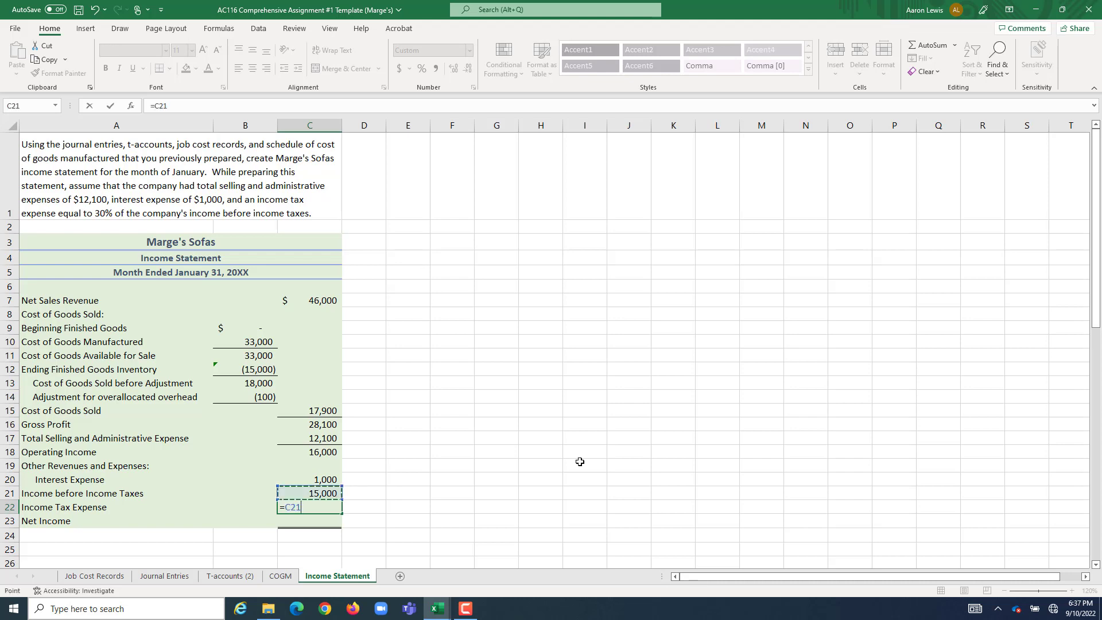
text(*)
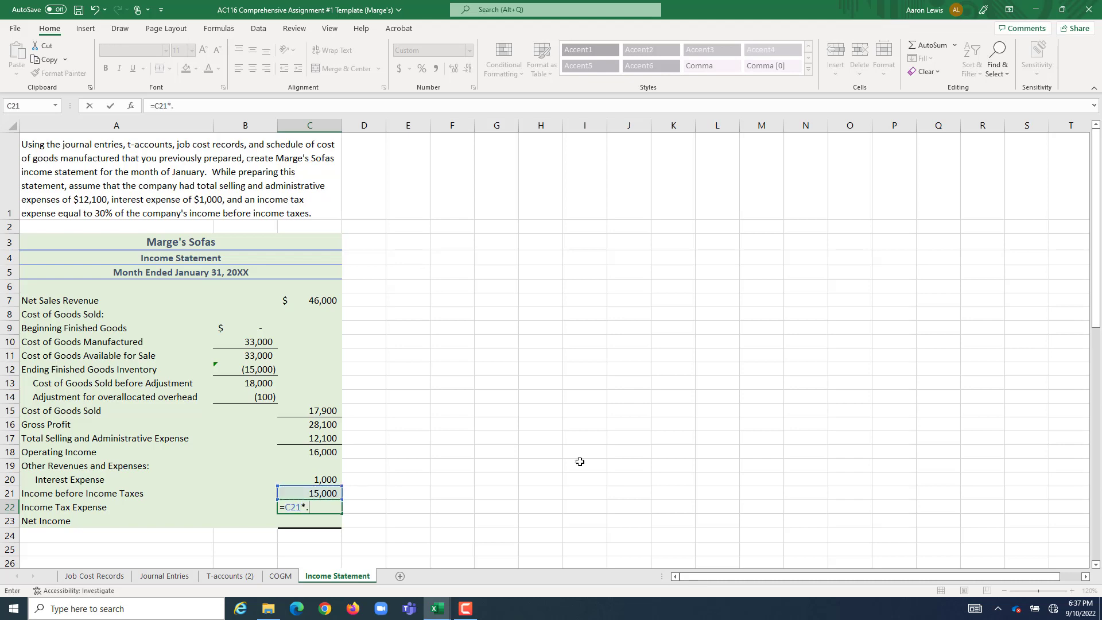
text(.30)
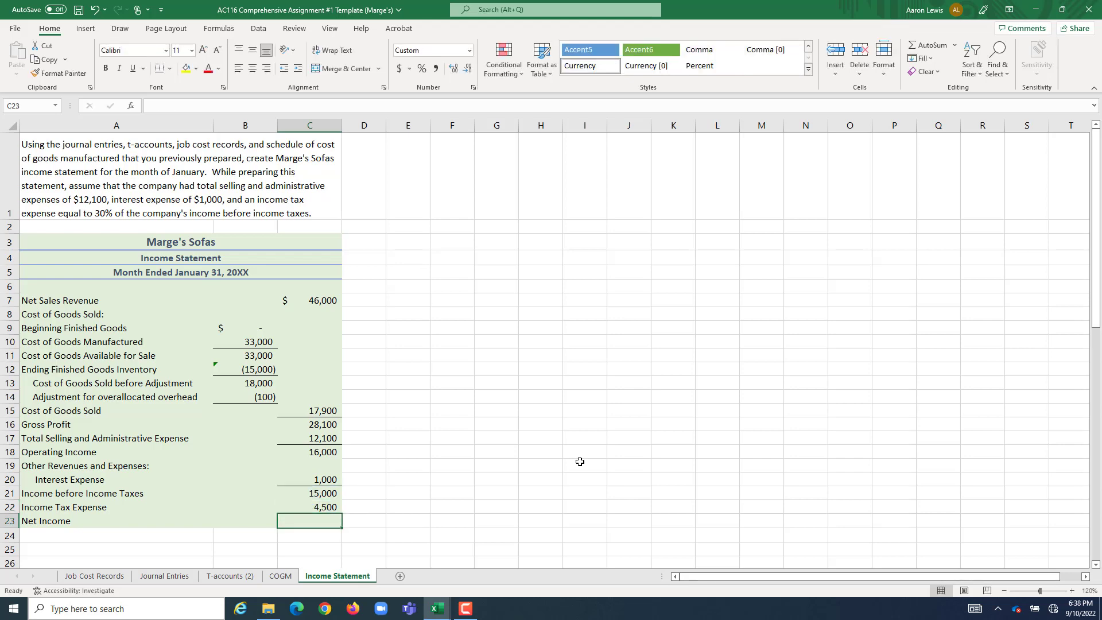
- Compute Net Income as =C21-C22, giving $10,500
text(=)
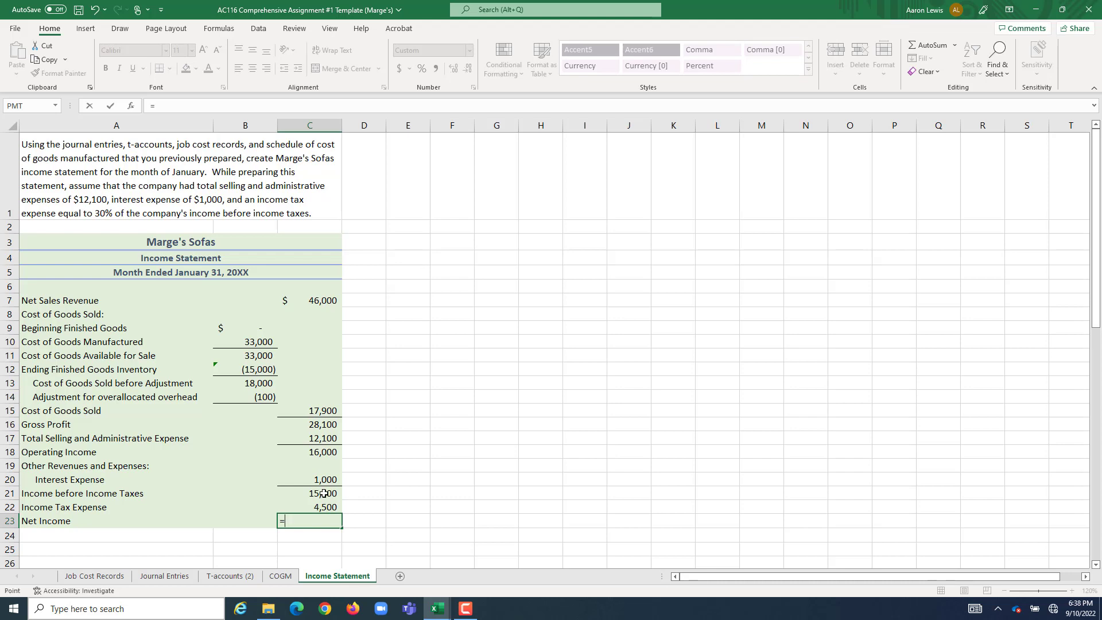
click(309, 492)
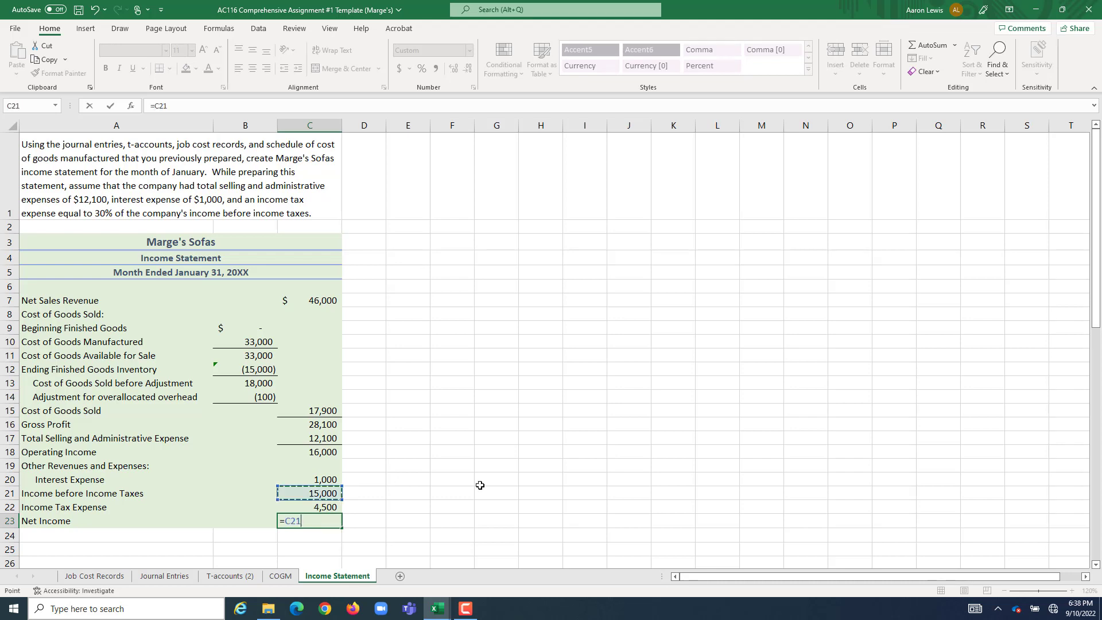
text(-)
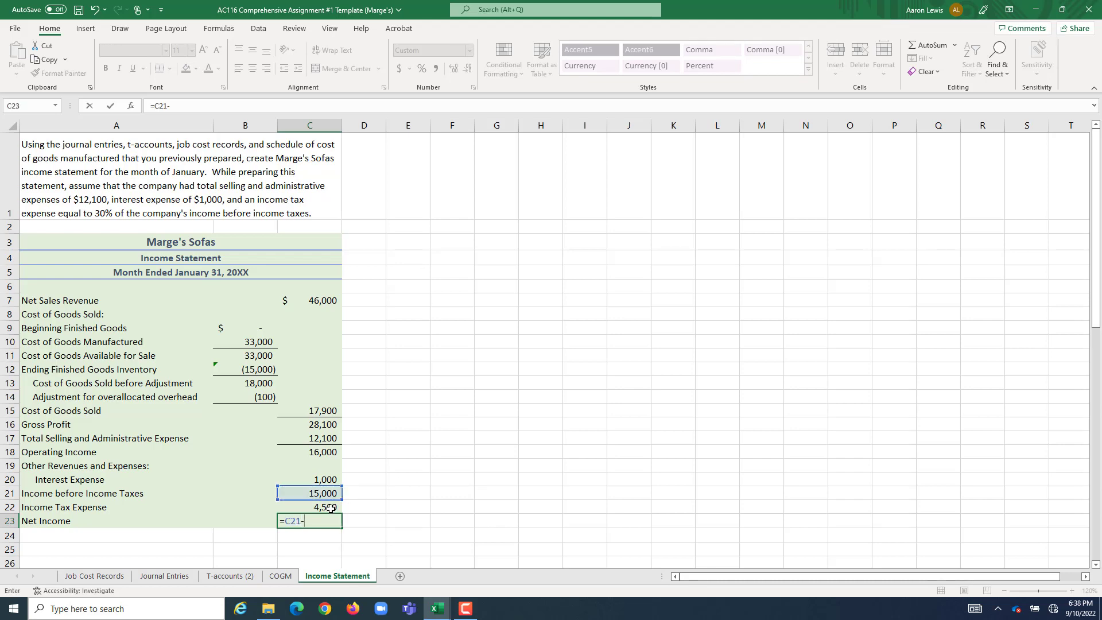
click(309, 506)
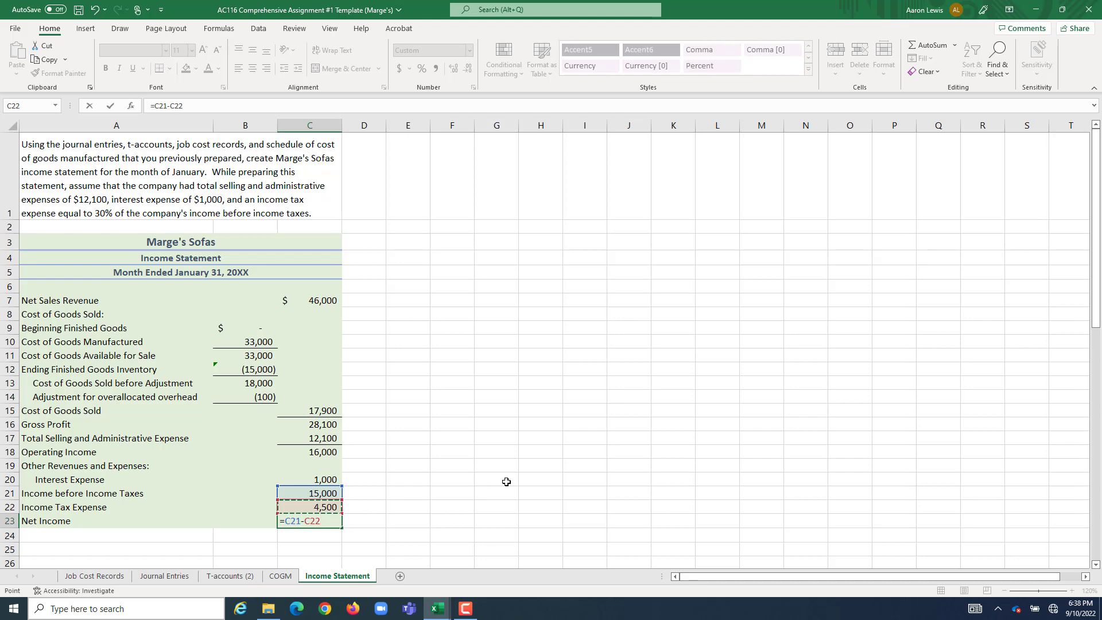
key(Enter)
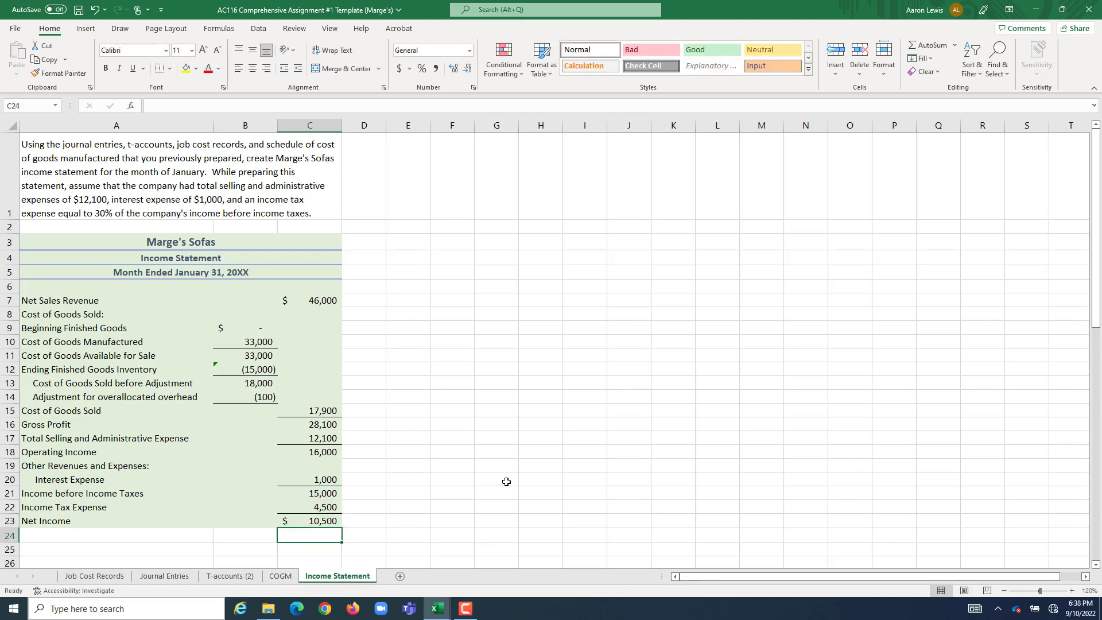